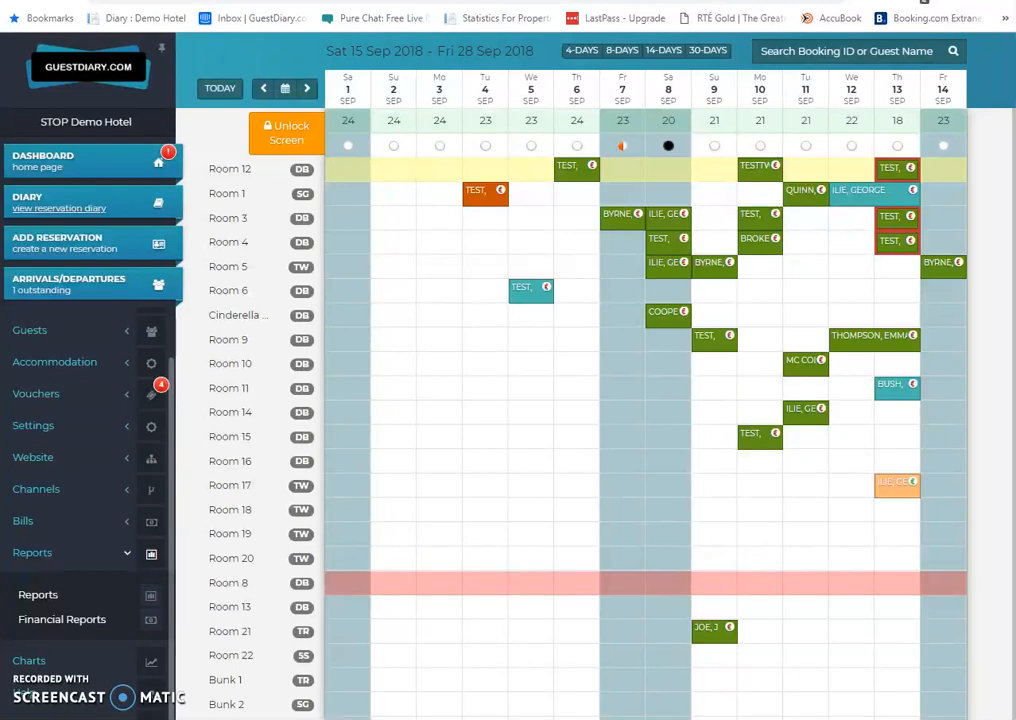
{"action": "mouse_move", "coordinate": [392, 620]}
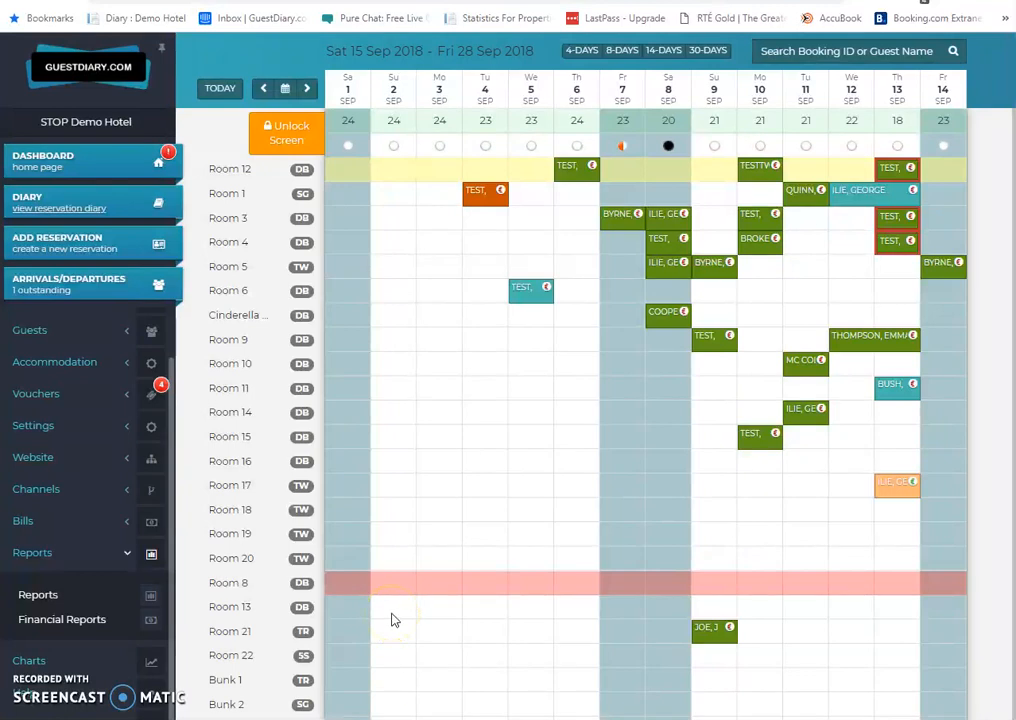
{"action": "mouse_move", "coordinate": [428, 446]}
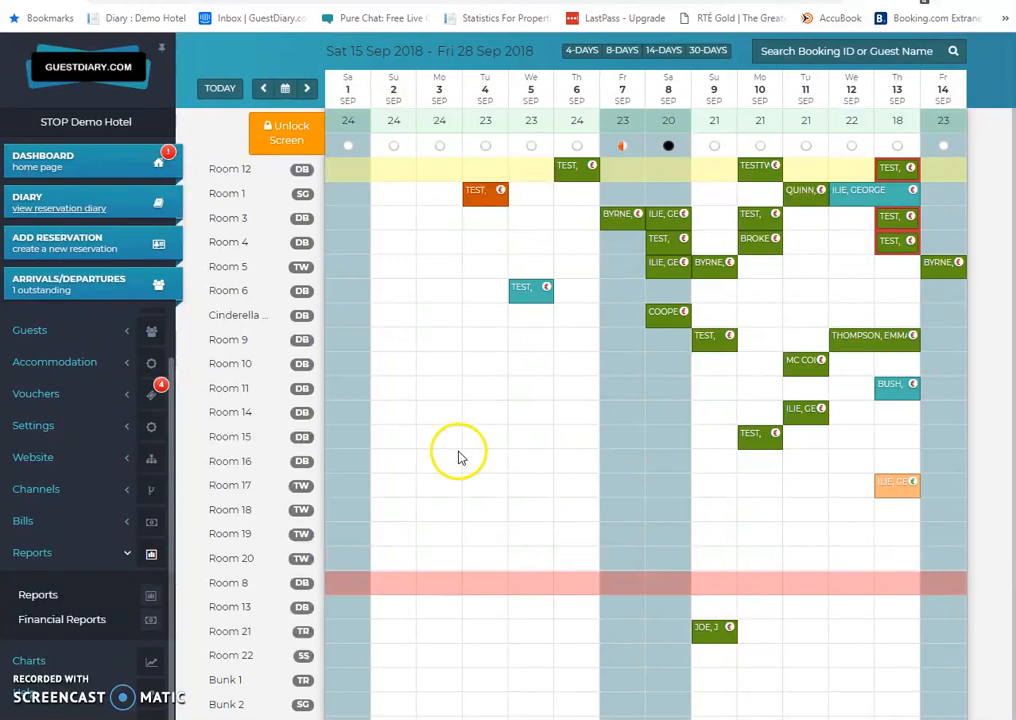
{"action": "mouse_move", "coordinate": [528, 534]}
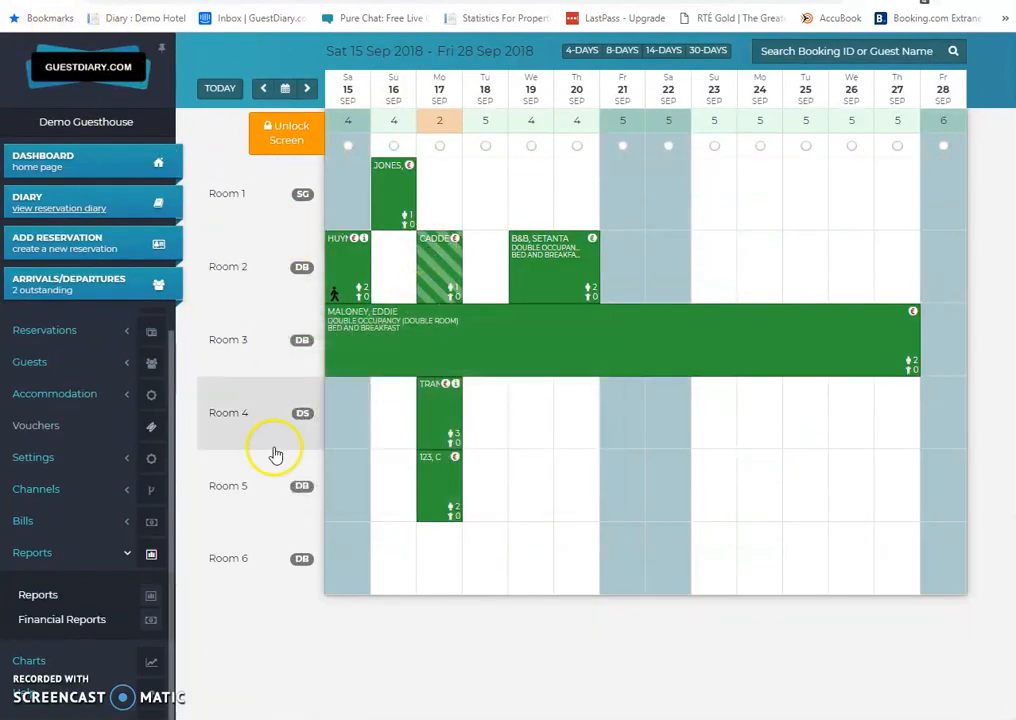
- Switch to the Demo Guesthouse diary and expand the Settings submenu in the sidebar
{"action": "left_click", "coordinate": [440, 268]}
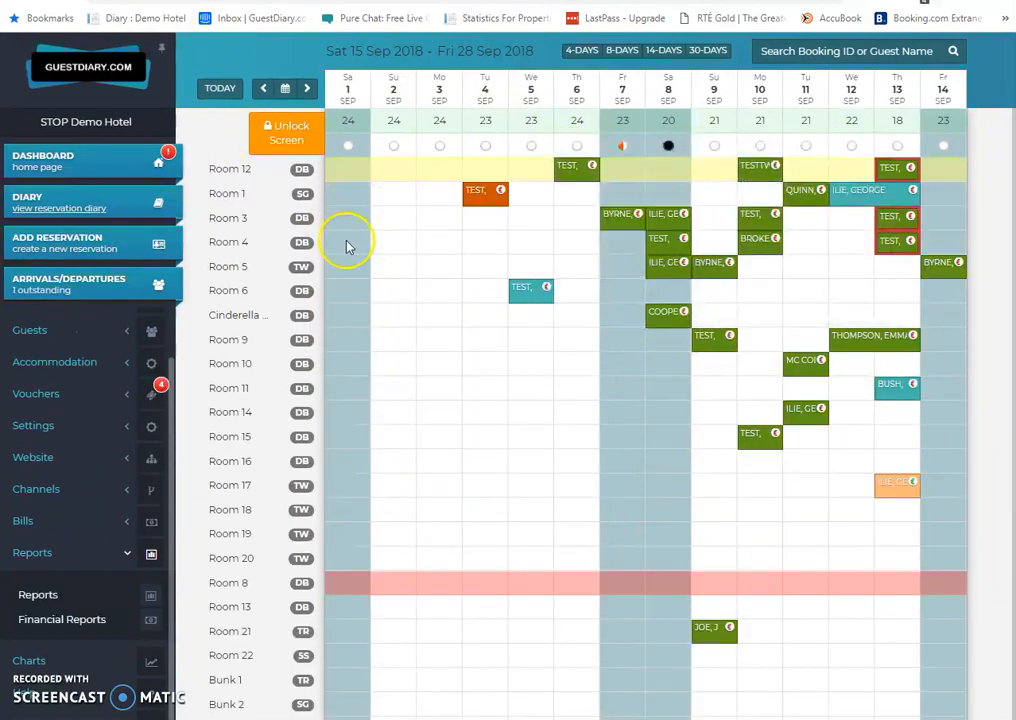
{"action": "mouse_move", "coordinate": [760, 464]}
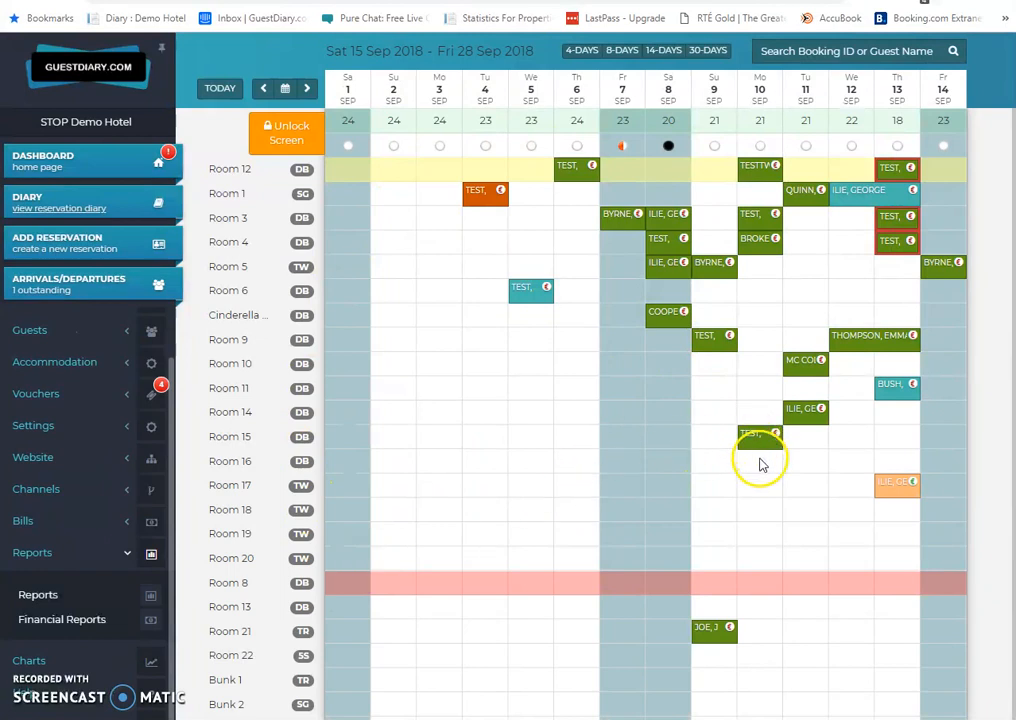
{"action": "mouse_move", "coordinate": [526, 414]}
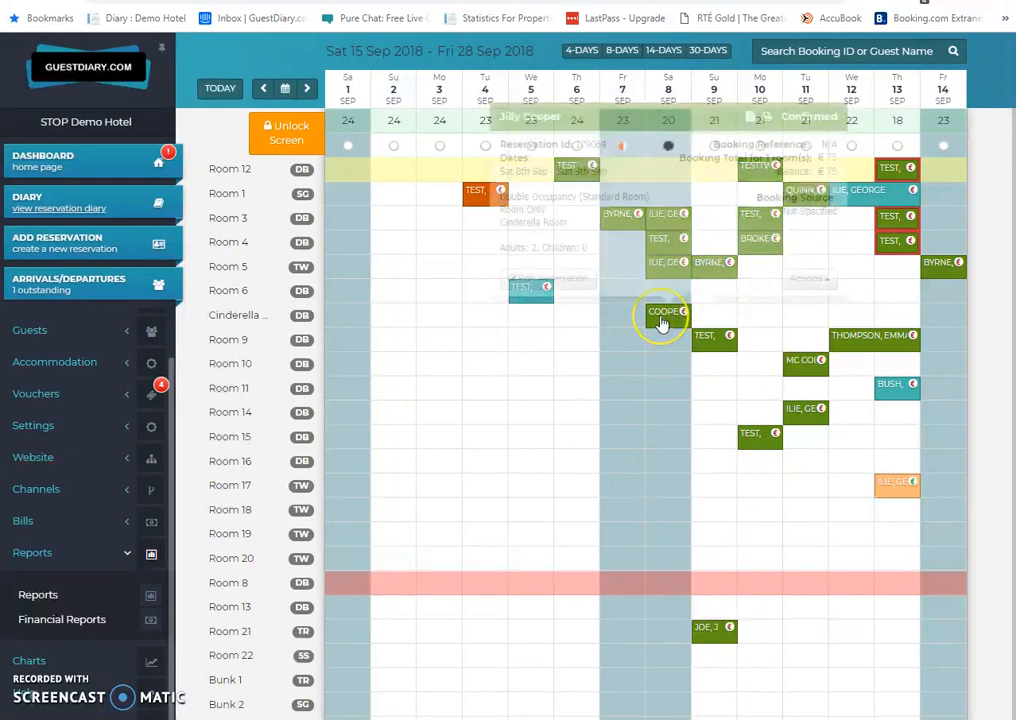
{"action": "left_click", "coordinate": [664, 312]}
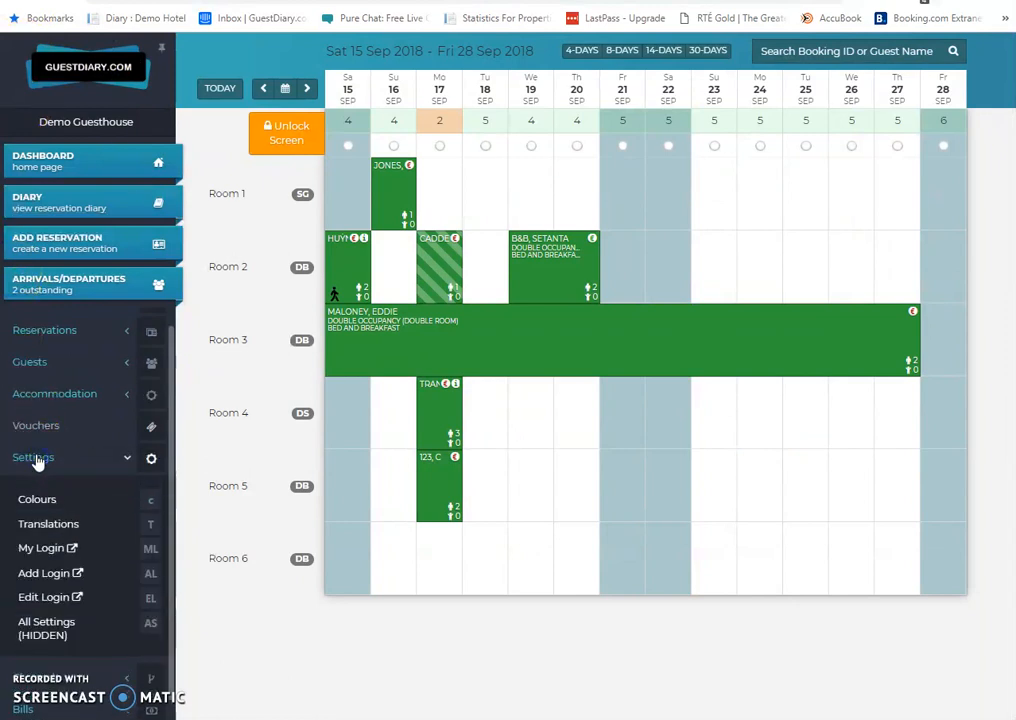
- Show the Pill Colours settings page listing a colour per booking status
{"action": "left_click", "coordinate": [36, 498]}
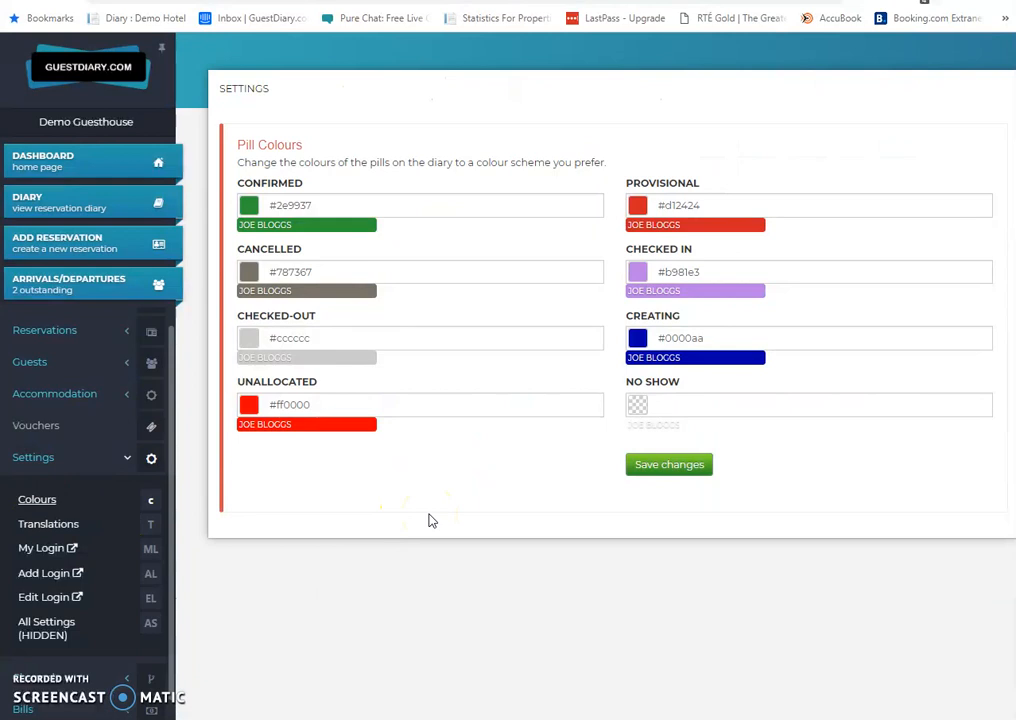
{"action": "mouse_move", "coordinate": [688, 328]}
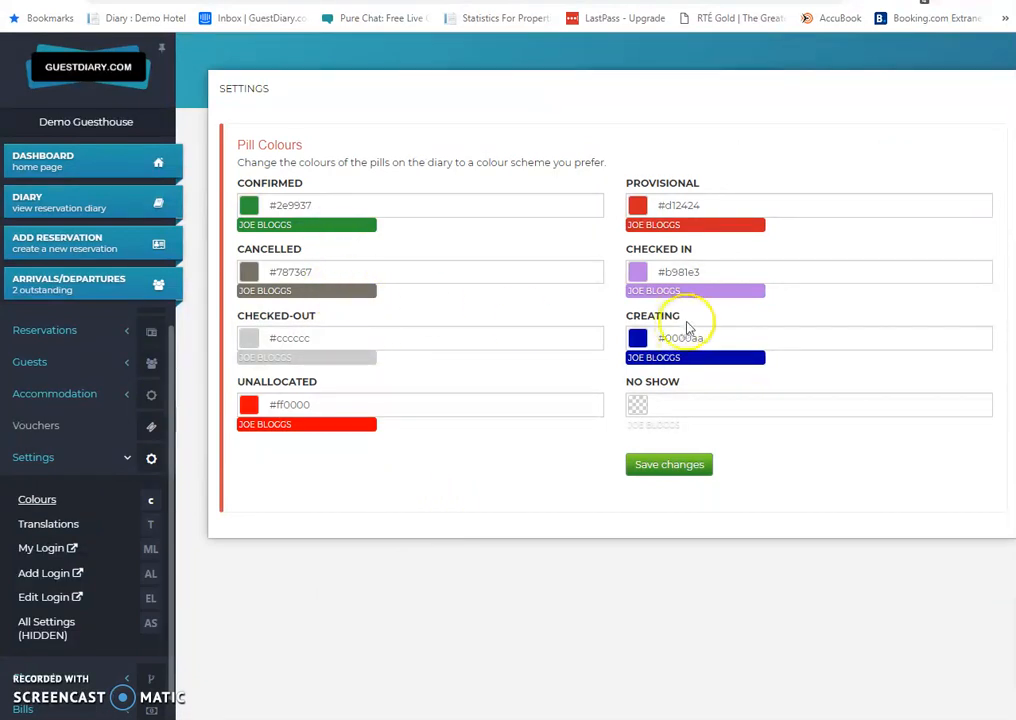
{"action": "mouse_move", "coordinate": [248, 362]}
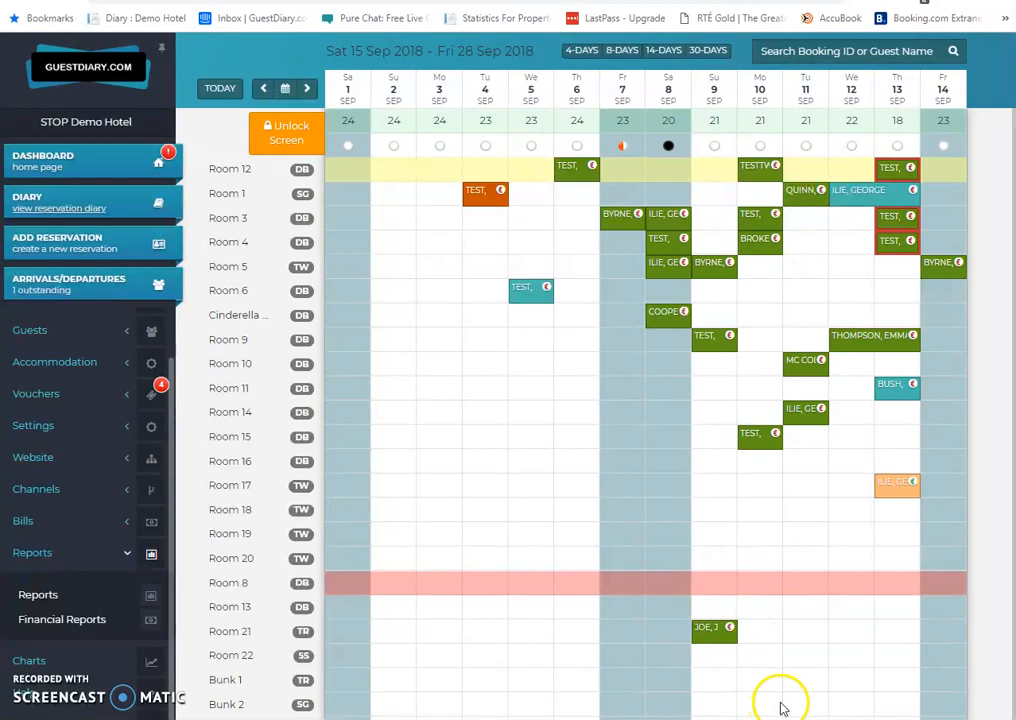
{"action": "mouse_move", "coordinate": [644, 380]}
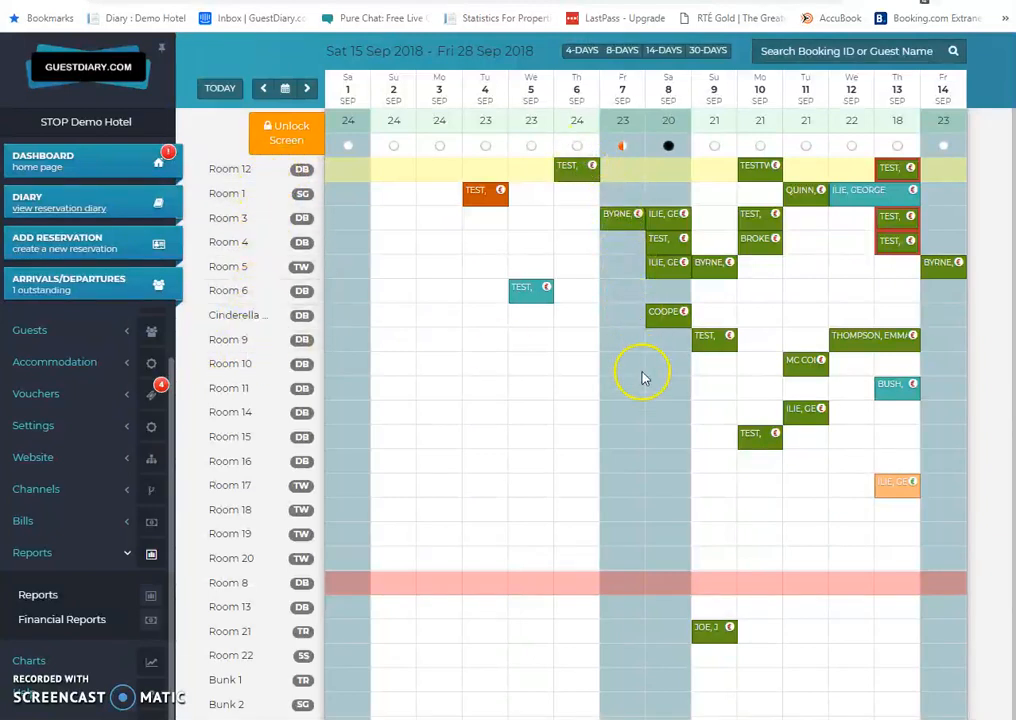
{"action": "mouse_move", "coordinate": [640, 402]}
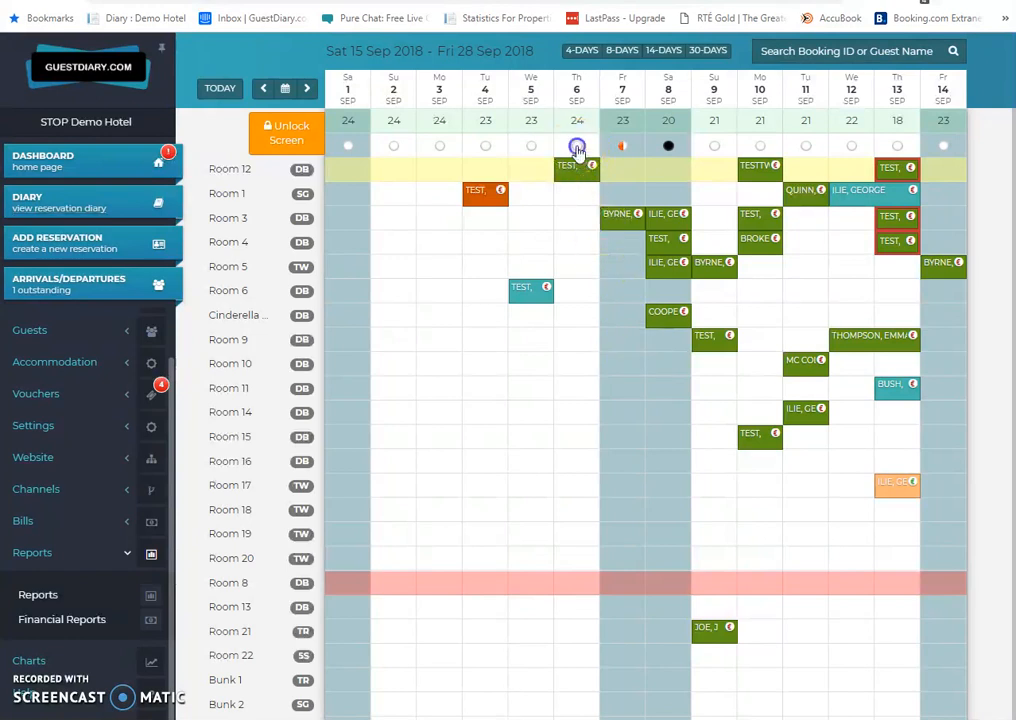
- Close sales for Friday 7 September on one connected booking website
{"action": "left_click", "coordinate": [576, 146]}
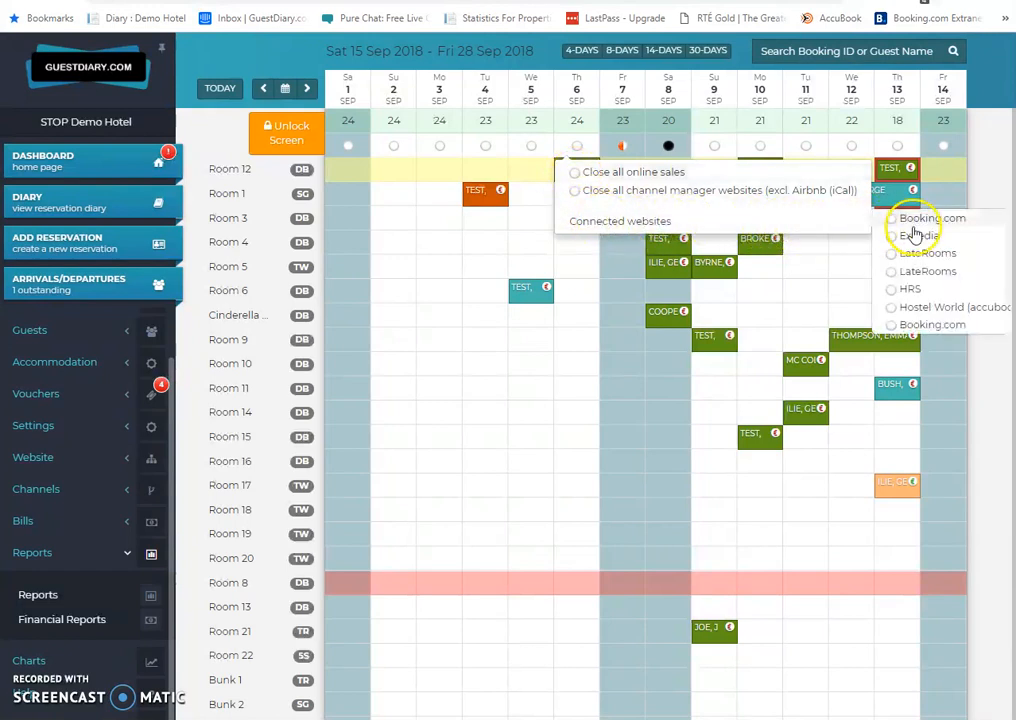
{"action": "left_click", "coordinate": [892, 252]}
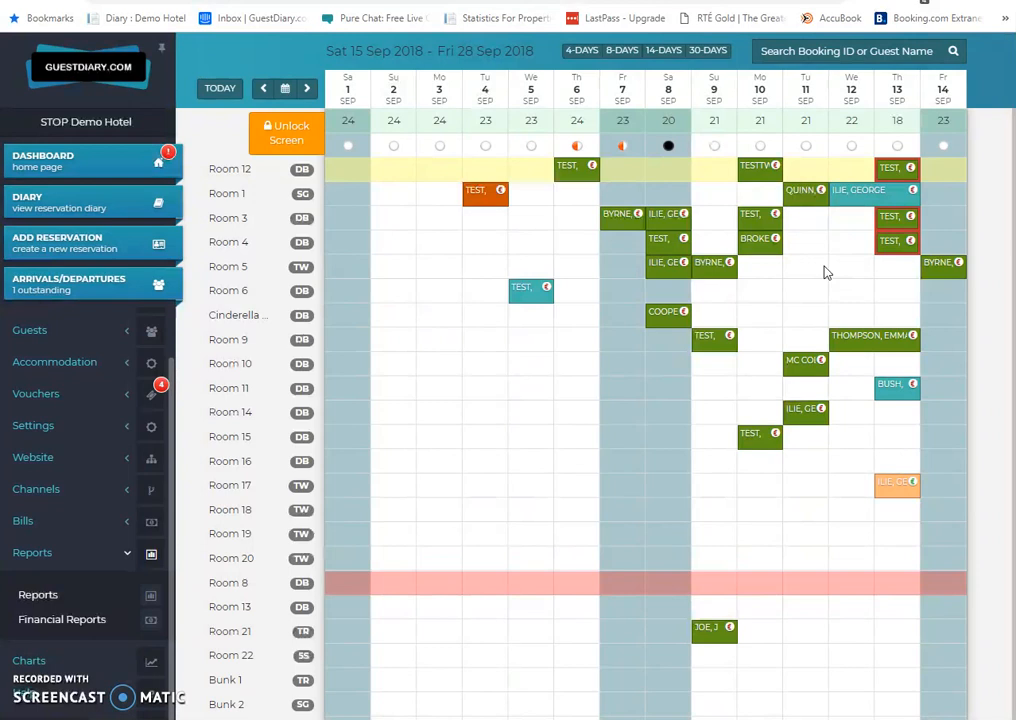
{"action": "mouse_move", "coordinate": [812, 280]}
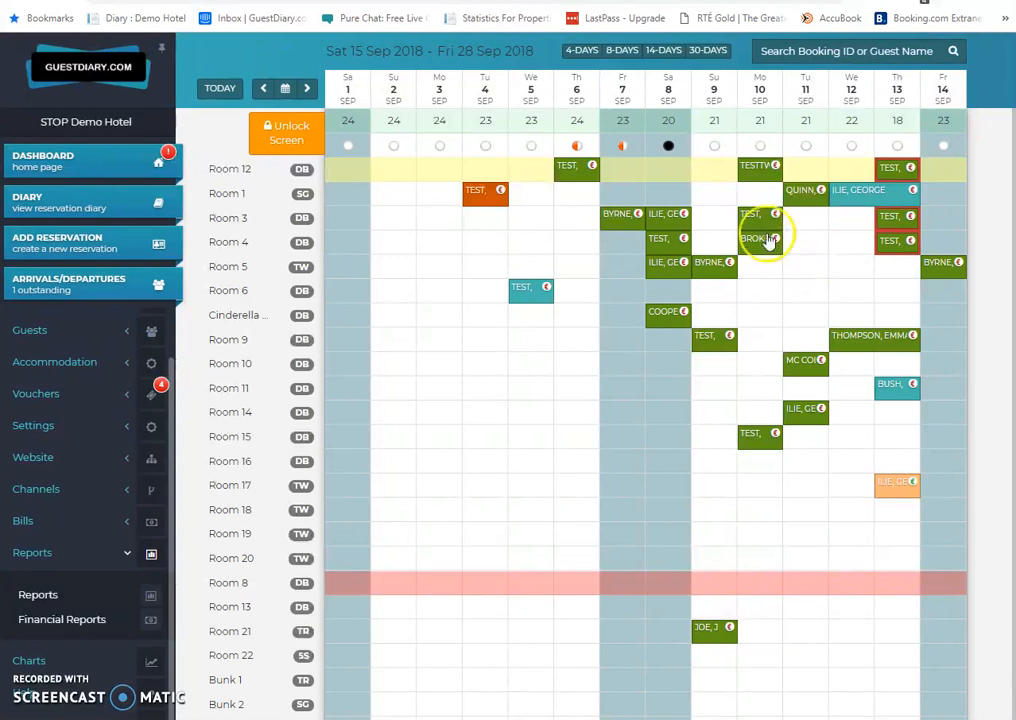
- Move the Room 4 booking, save the change and accept the new €190 Room Only rate
{"action": "left_click", "coordinate": [760, 238]}
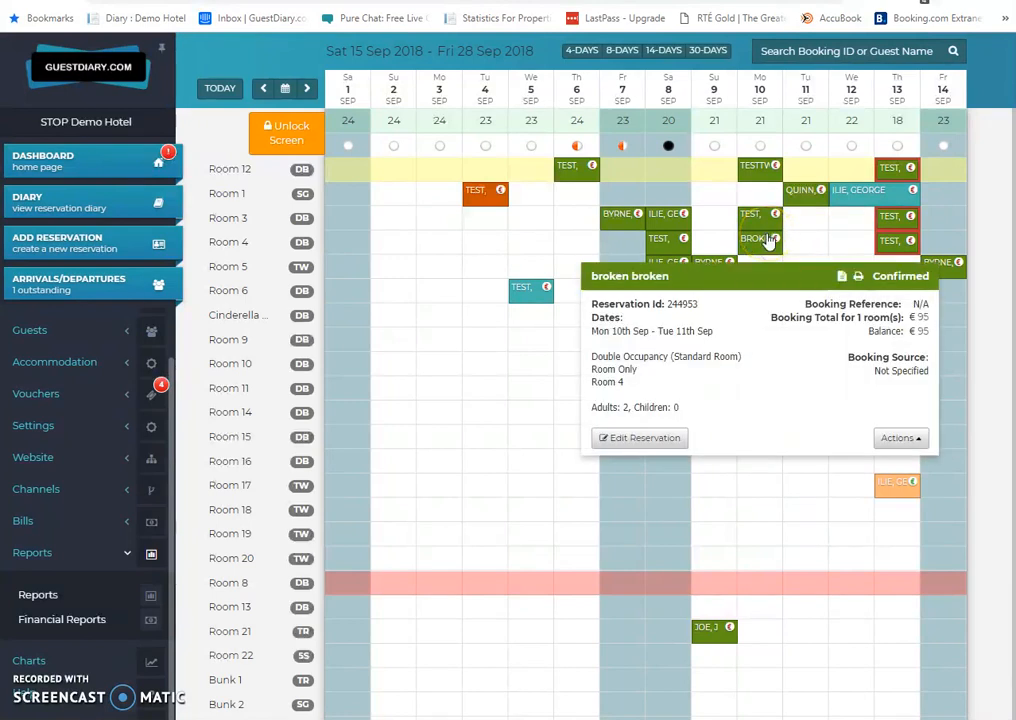
{"action": "left_click", "coordinate": [532, 290]}
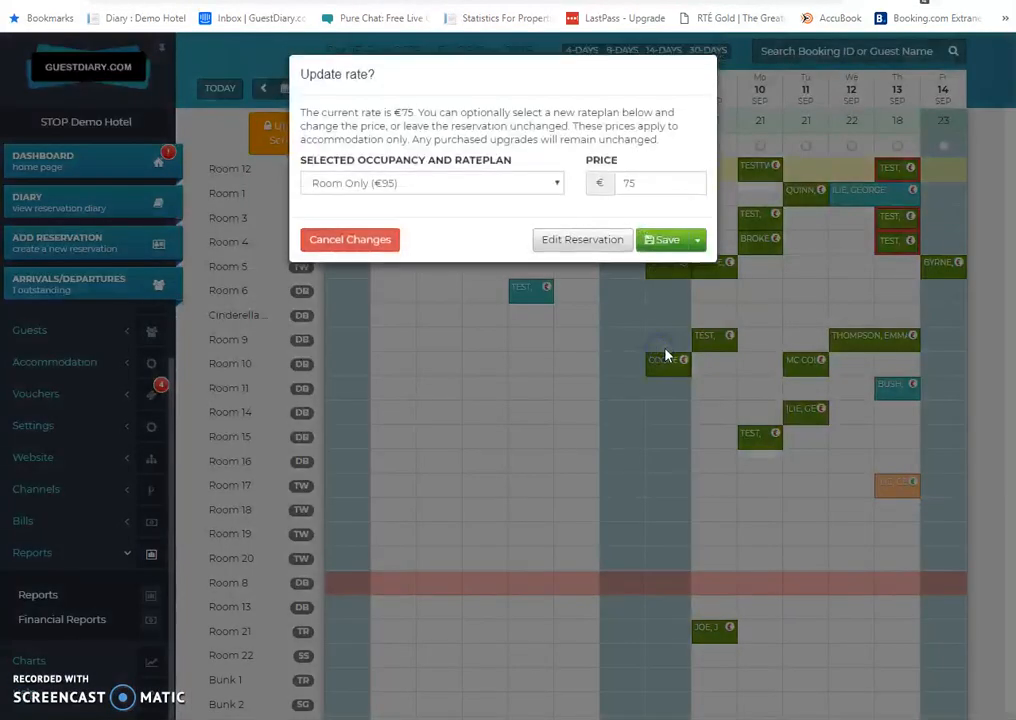
{"action": "left_click", "coordinate": [664, 240]}
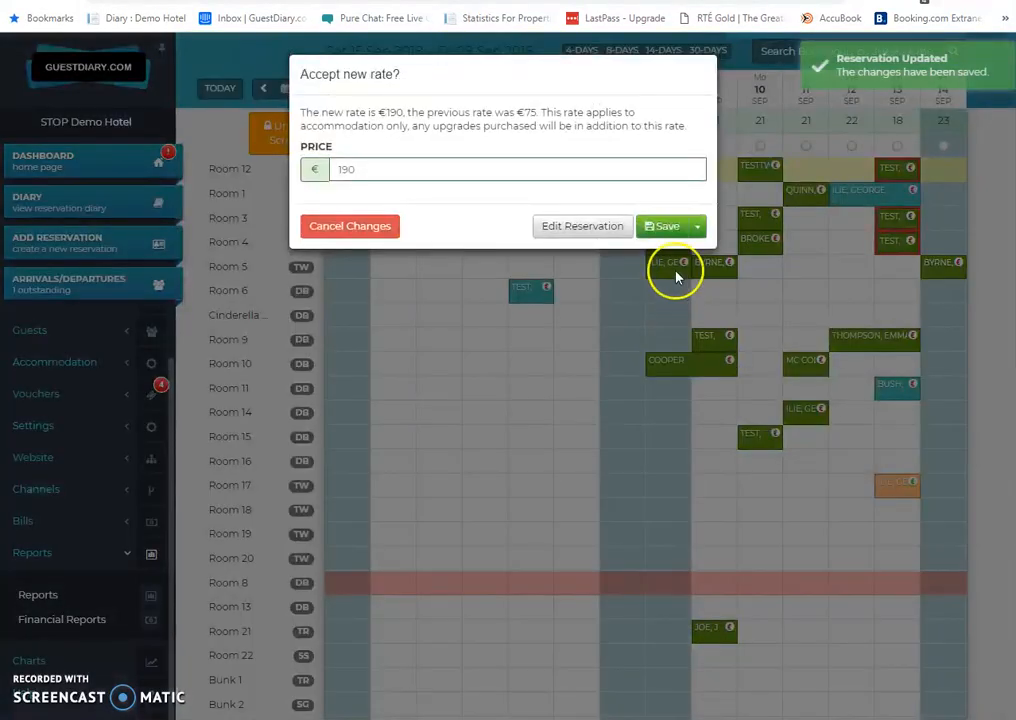
{"action": "left_click", "coordinate": [664, 224]}
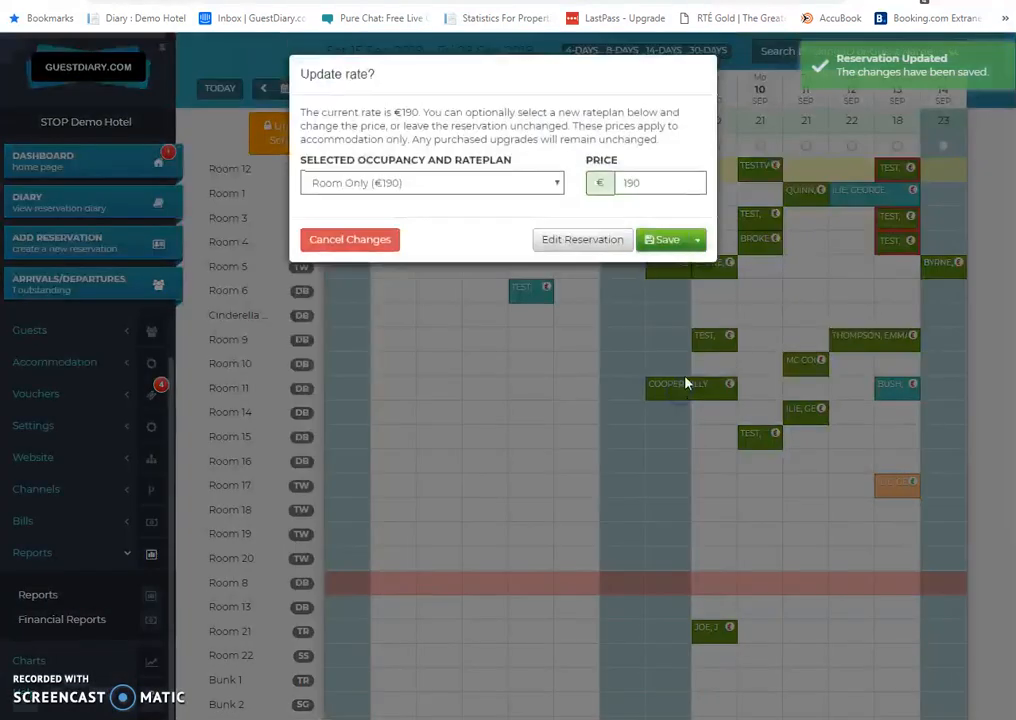
{"action": "left_click", "coordinate": [664, 240]}
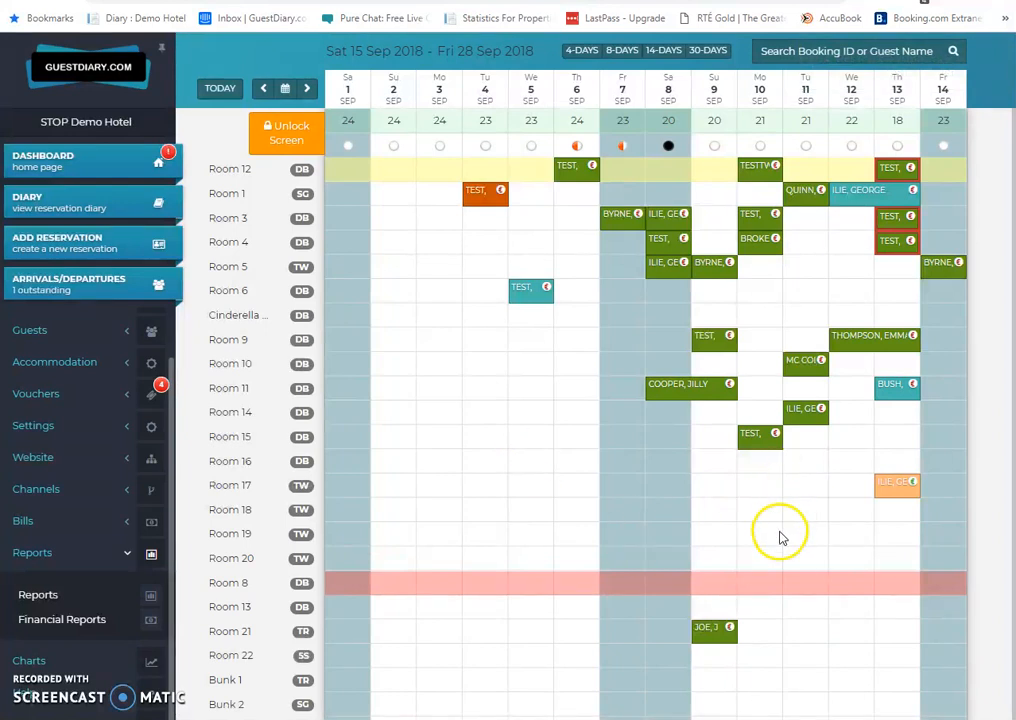
{"action": "mouse_move", "coordinate": [858, 440]}
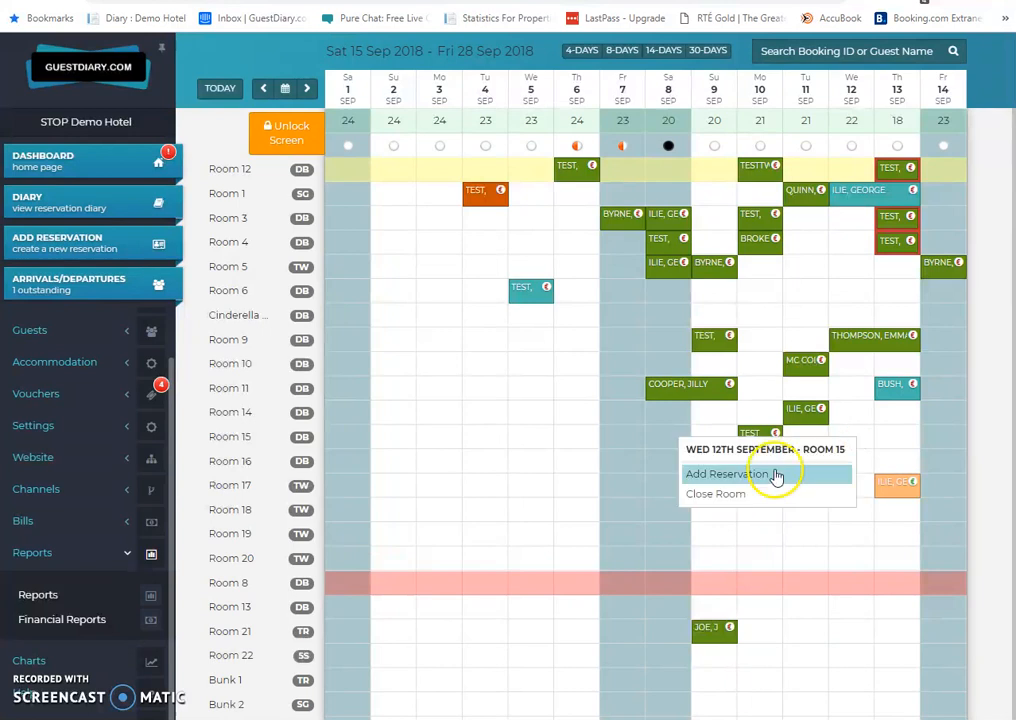
{"action": "left_click", "coordinate": [728, 472]}
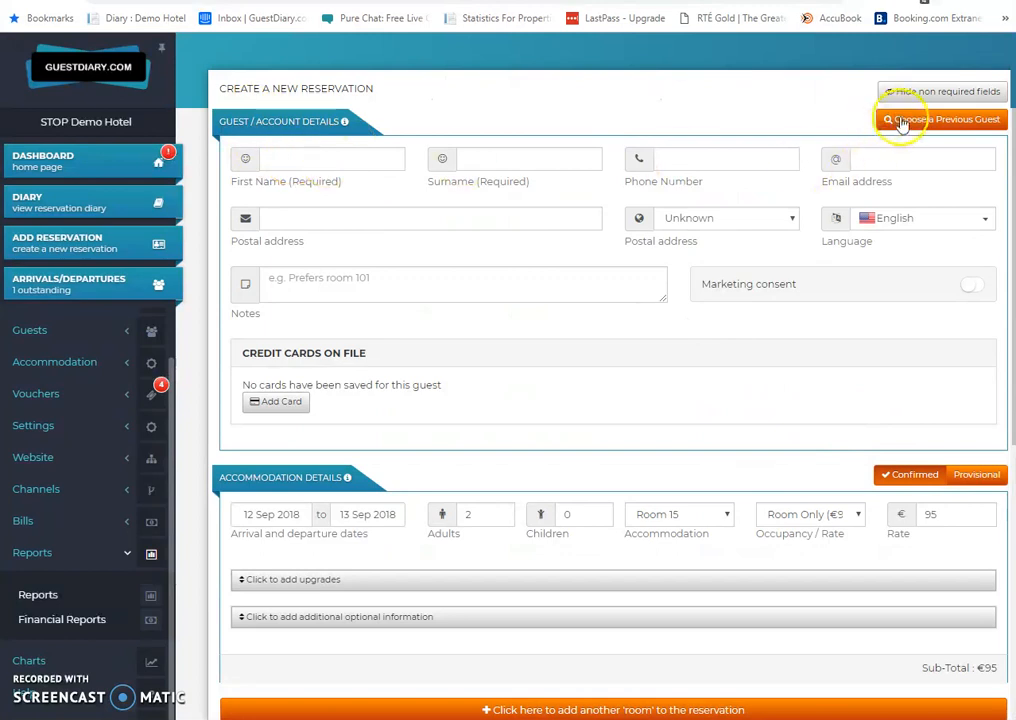
{"action": "left_click", "coordinate": [936, 92]}
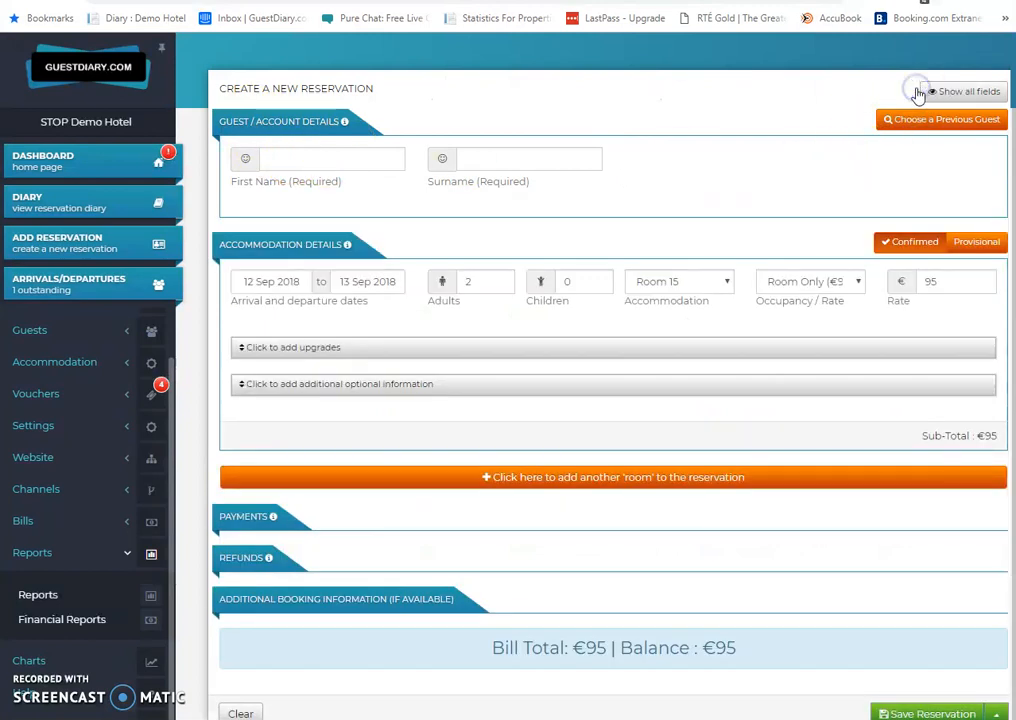
{"action": "left_click", "coordinate": [332, 158]}
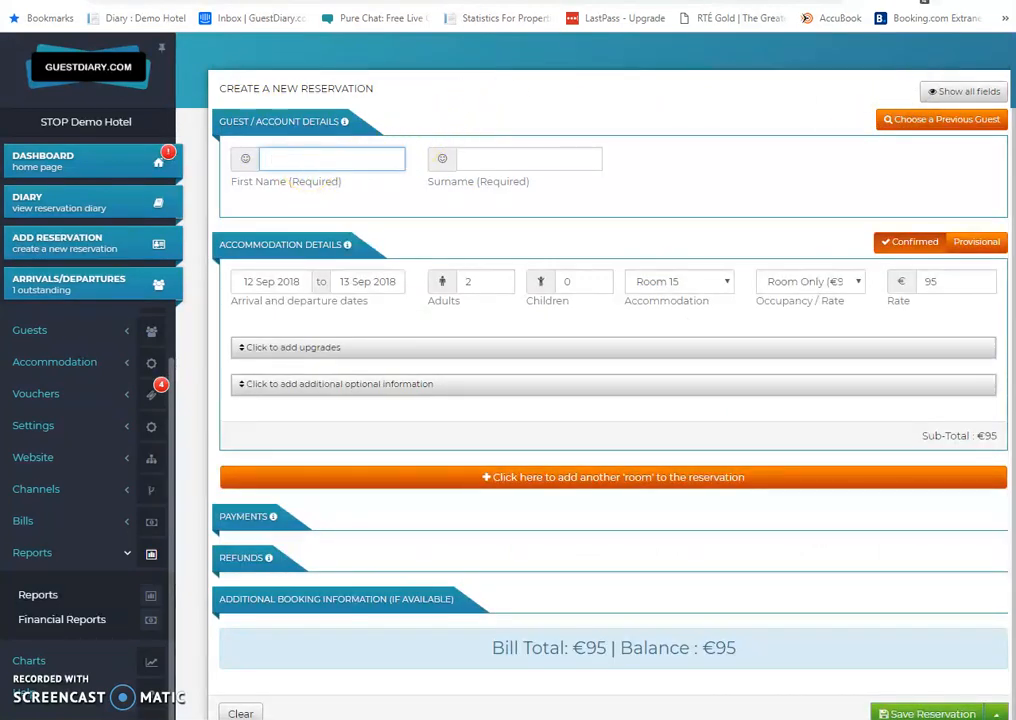
{"action": "type", "text": "Andy"}
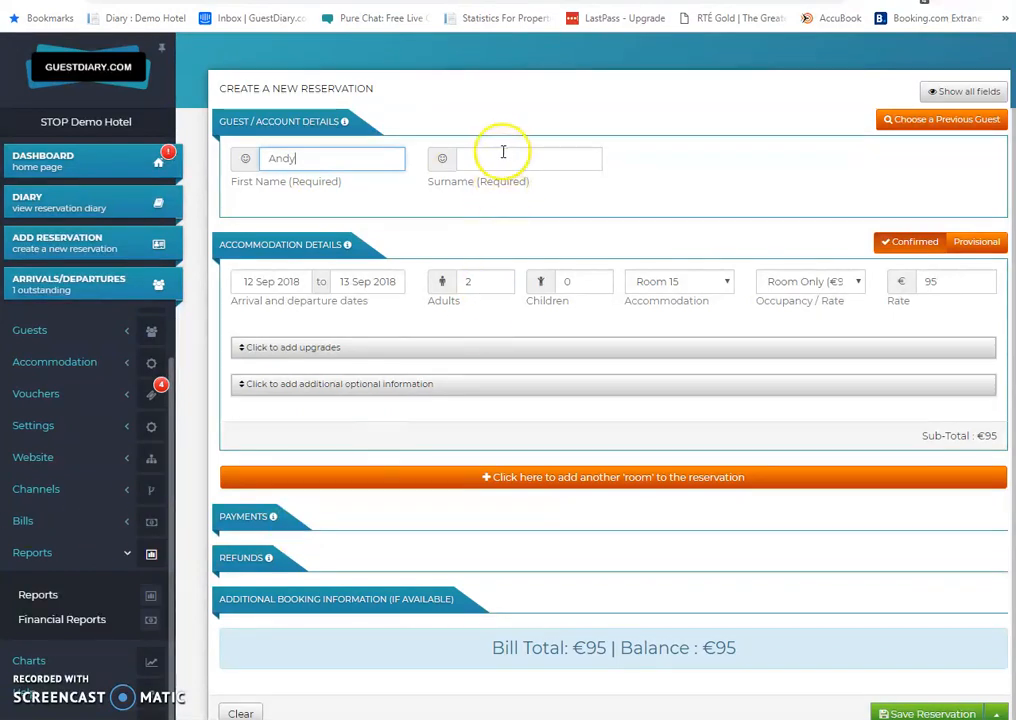
{"action": "type", "text": "Jones"}
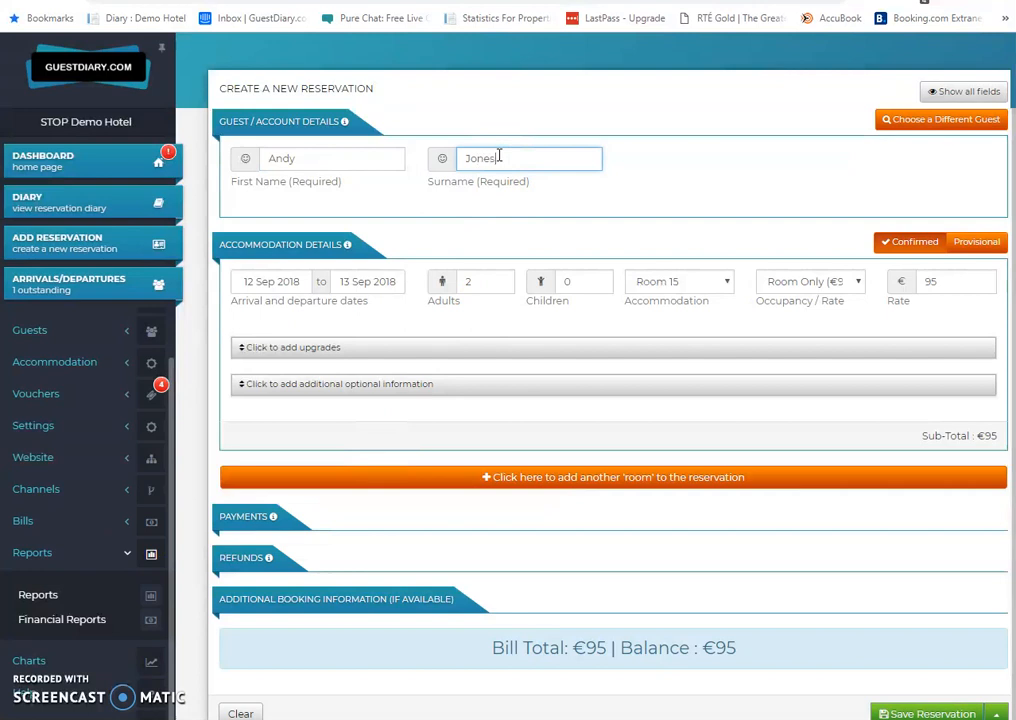
{"action": "mouse_move", "coordinate": [310, 290]}
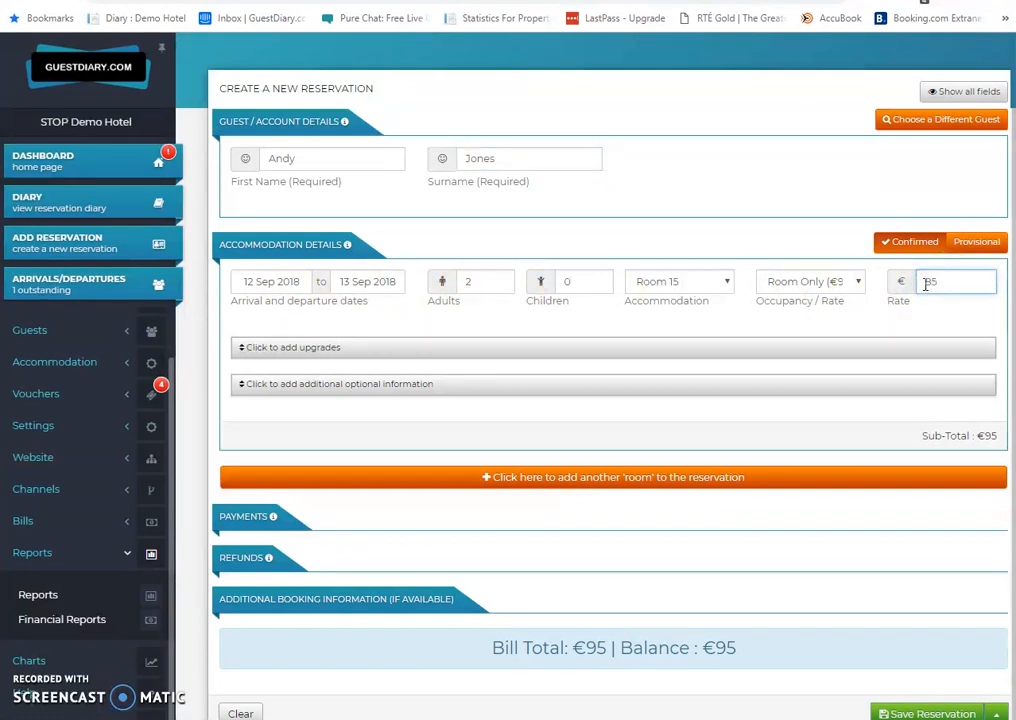
{"action": "type", "text": "85"}
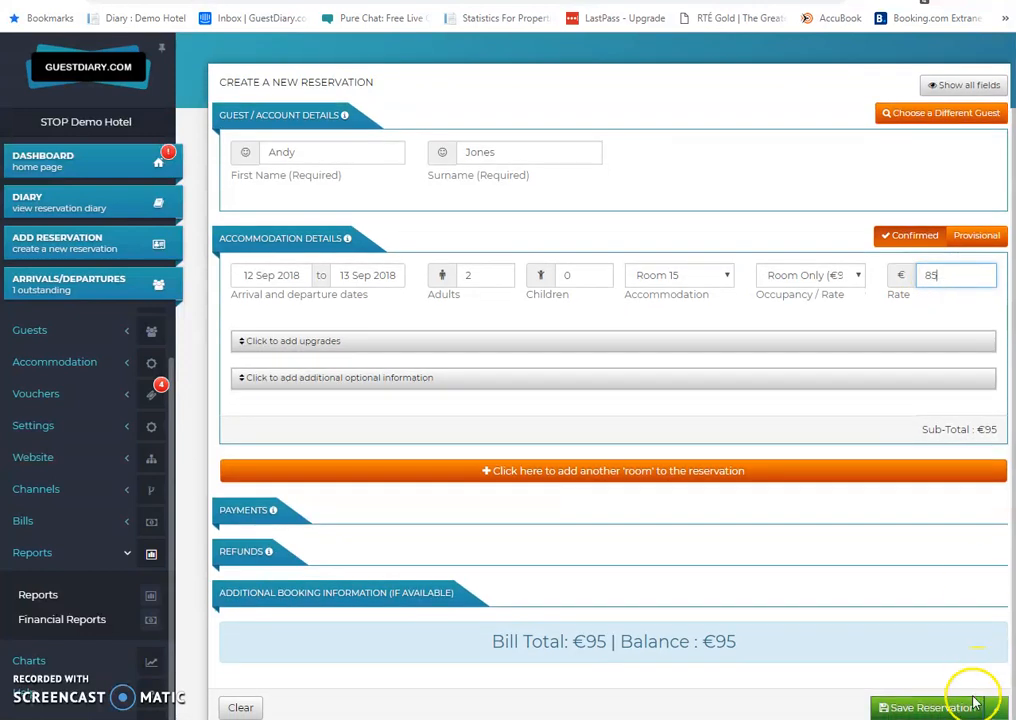
{"action": "left_click", "coordinate": [928, 704]}
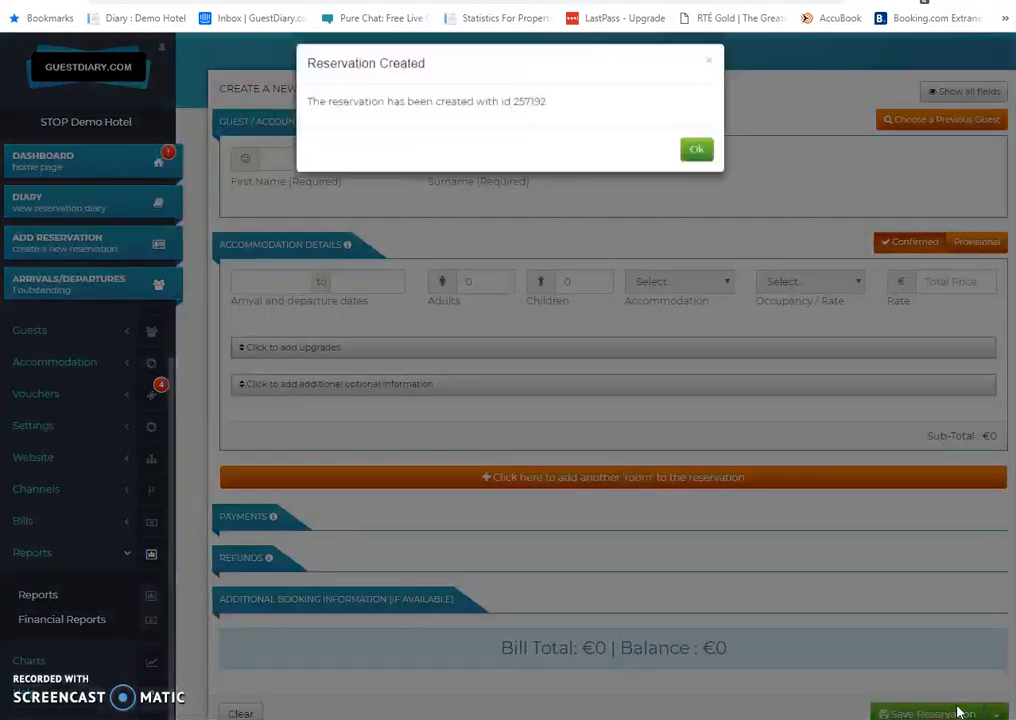
- Dismiss the Reservation Created confirmation with OK
{"action": "left_click", "coordinate": [696, 148]}
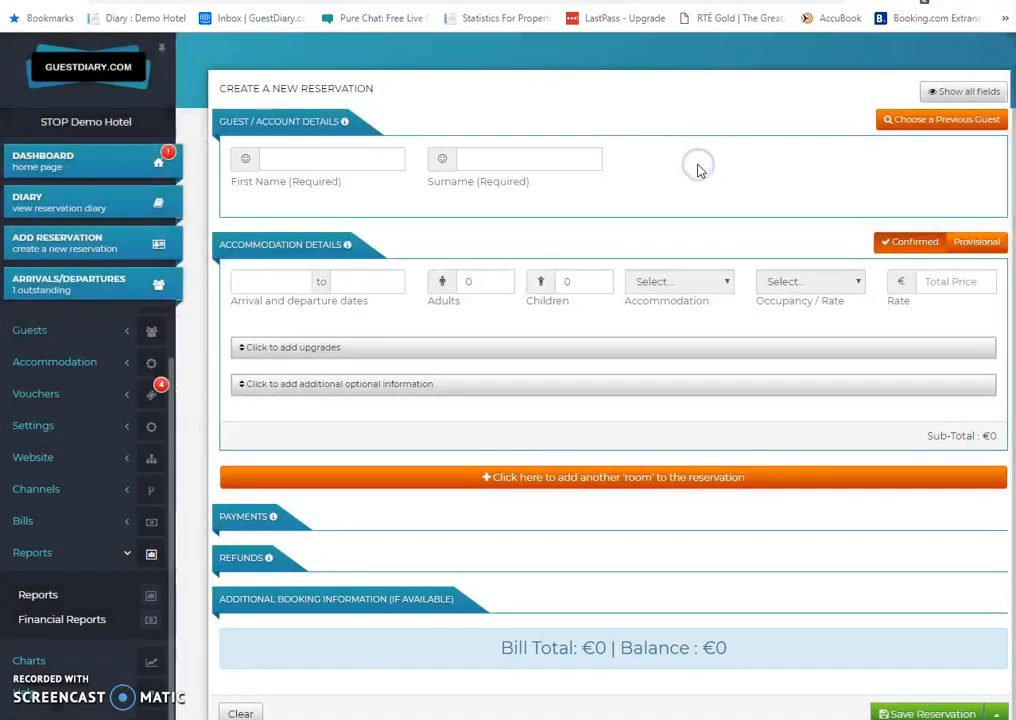
{"action": "mouse_move", "coordinate": [118, 260]}
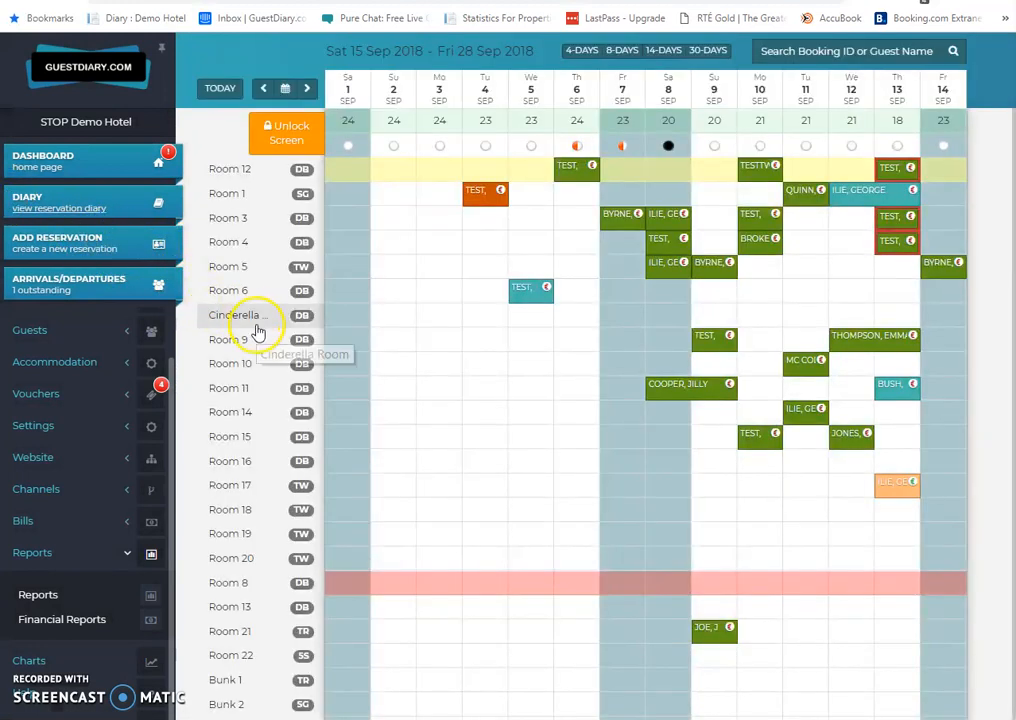
{"action": "mouse_move", "coordinate": [272, 364]}
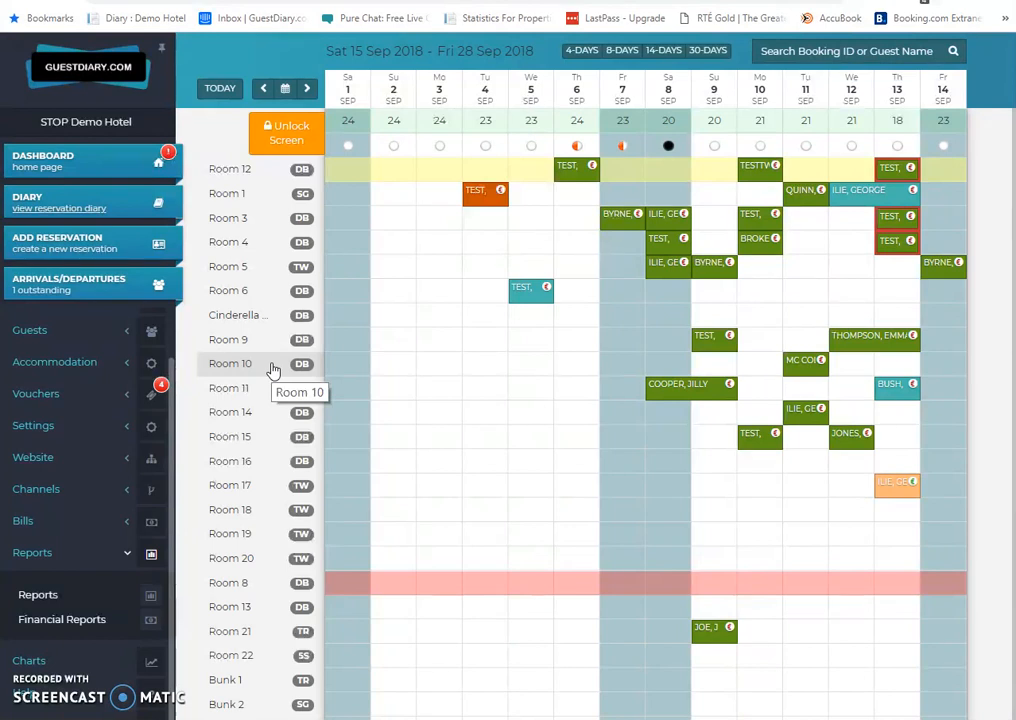
{"action": "mouse_move", "coordinate": [840, 302]}
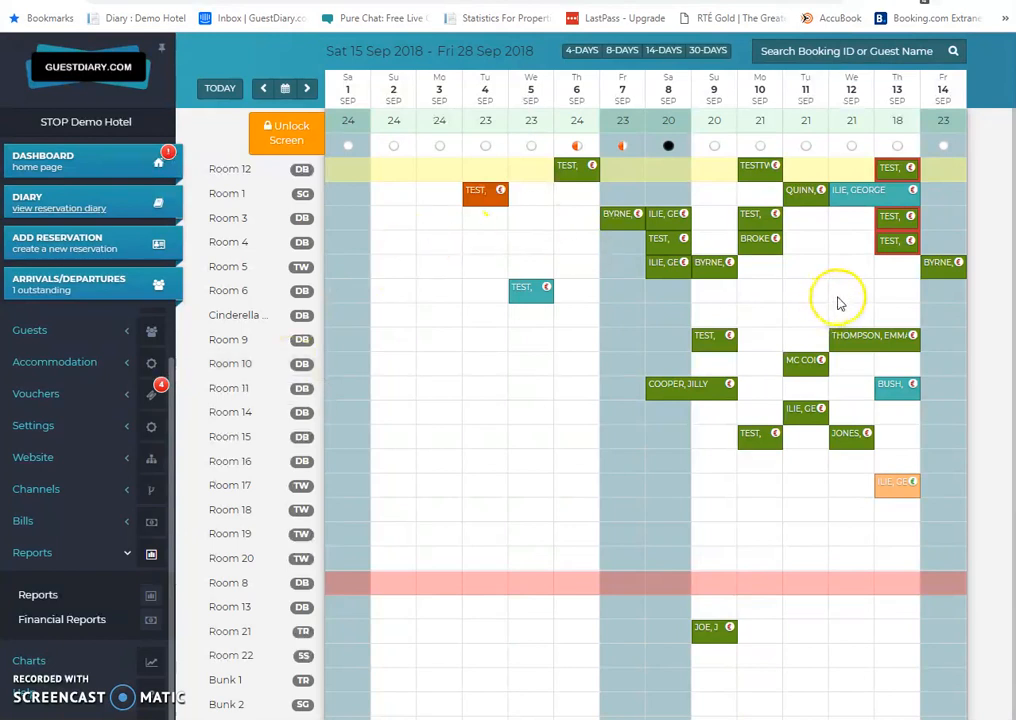
{"action": "mouse_move", "coordinate": [890, 196]}
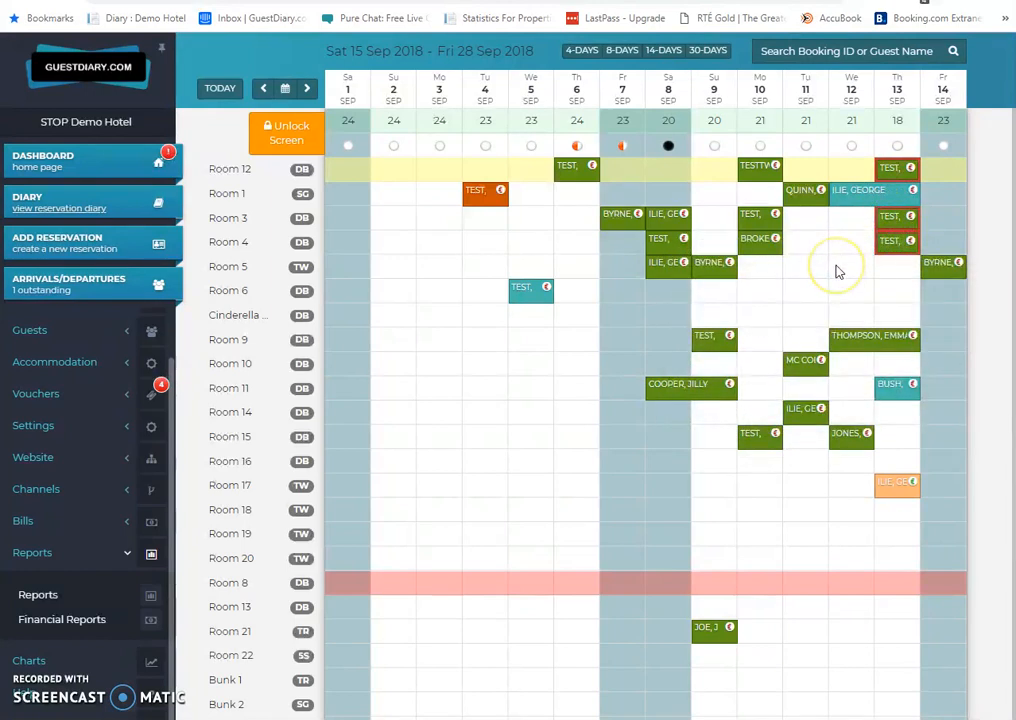
{"action": "mouse_move", "coordinate": [838, 272]}
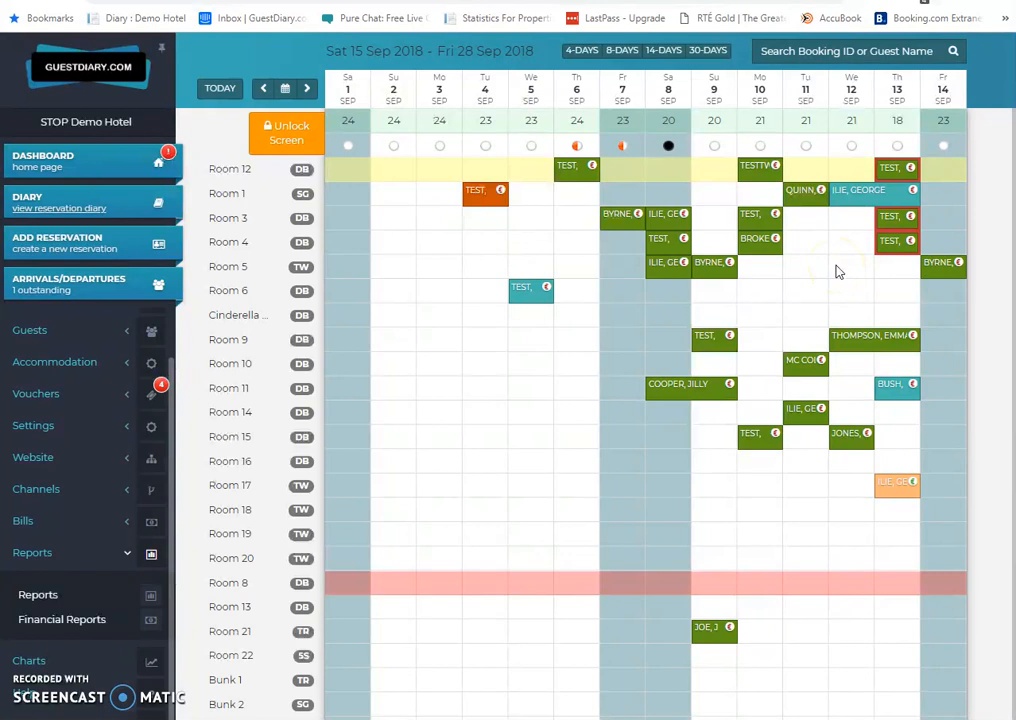
{"action": "mouse_move", "coordinate": [844, 266]}
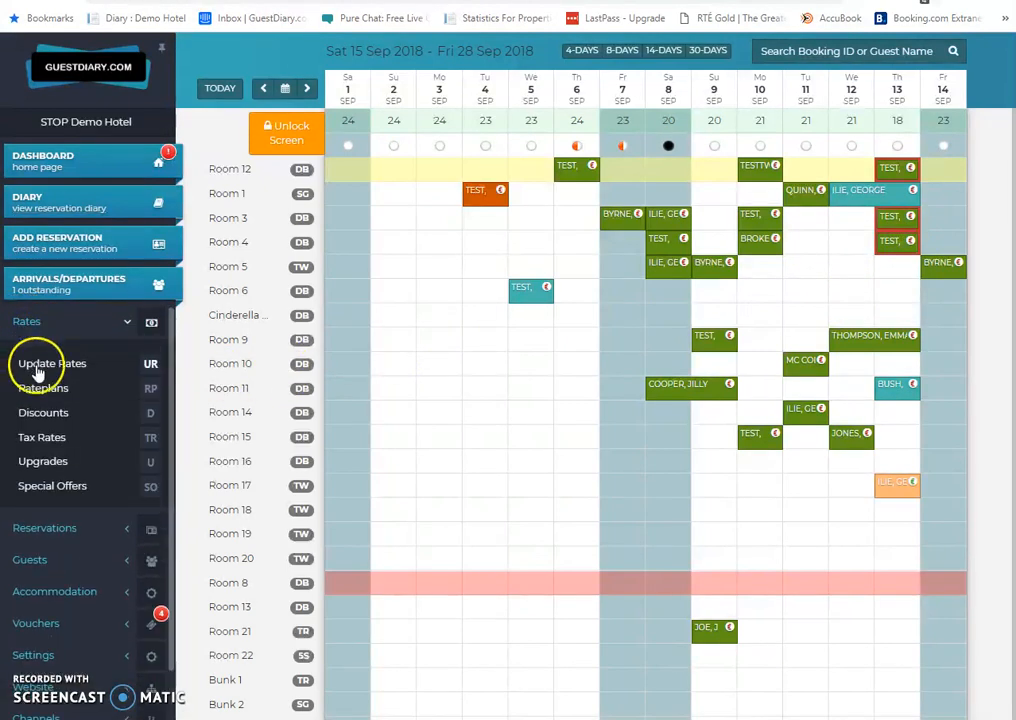
- Show the Update Rates grid for all room types, 15–28 September 2018
{"action": "left_click", "coordinate": [52, 364]}
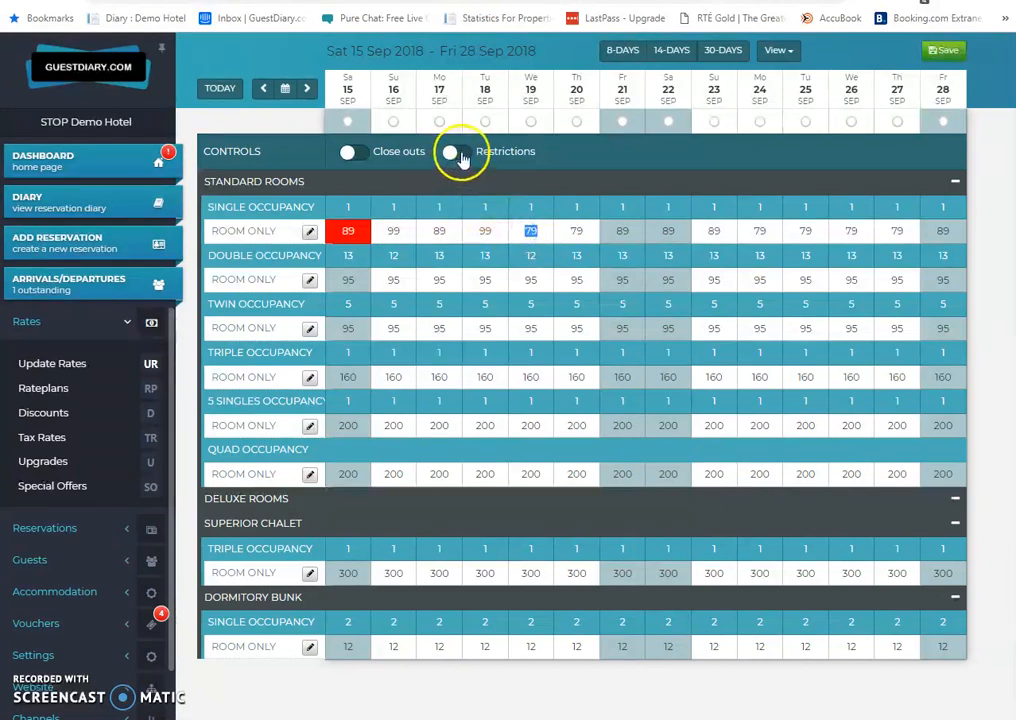
- Reveal restriction rows and set Min Stay Arrival to 2 for two single-occupancy dates
{"action": "left_click", "coordinate": [452, 152]}
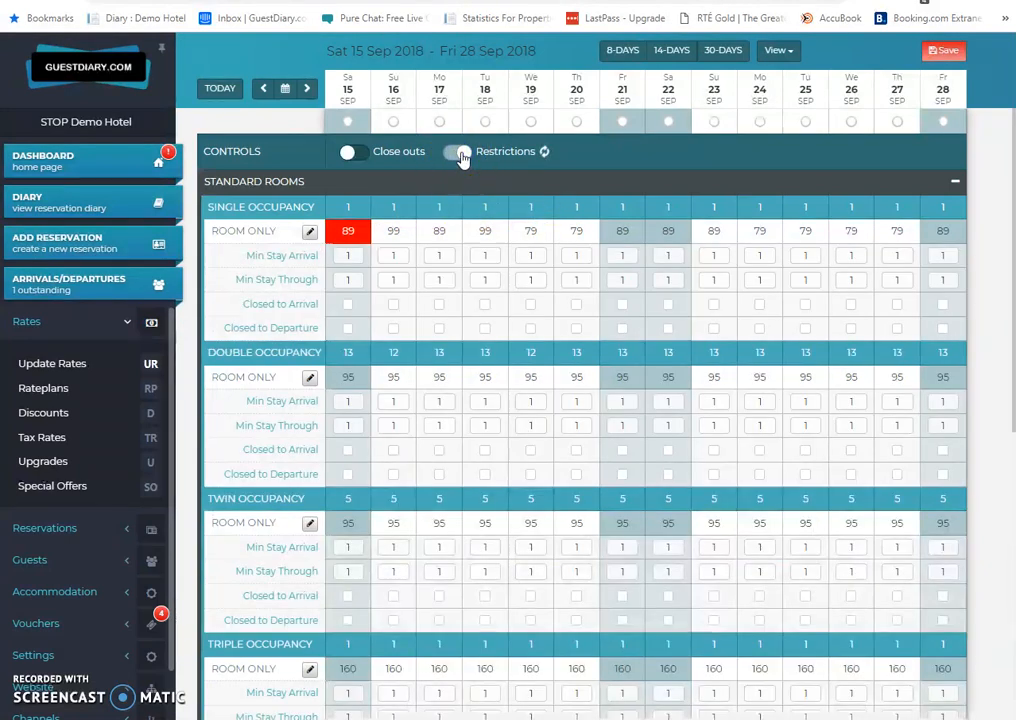
{"action": "left_click", "coordinate": [458, 152]}
{"action": "type", "text": "2"}
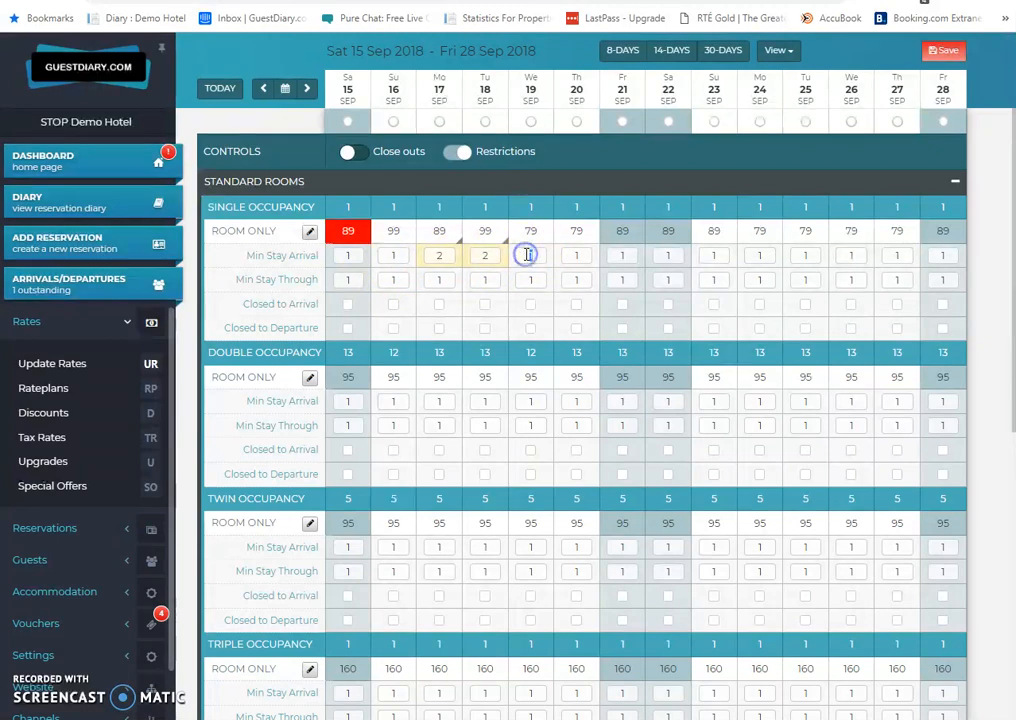
{"action": "left_click", "coordinate": [456, 152]}
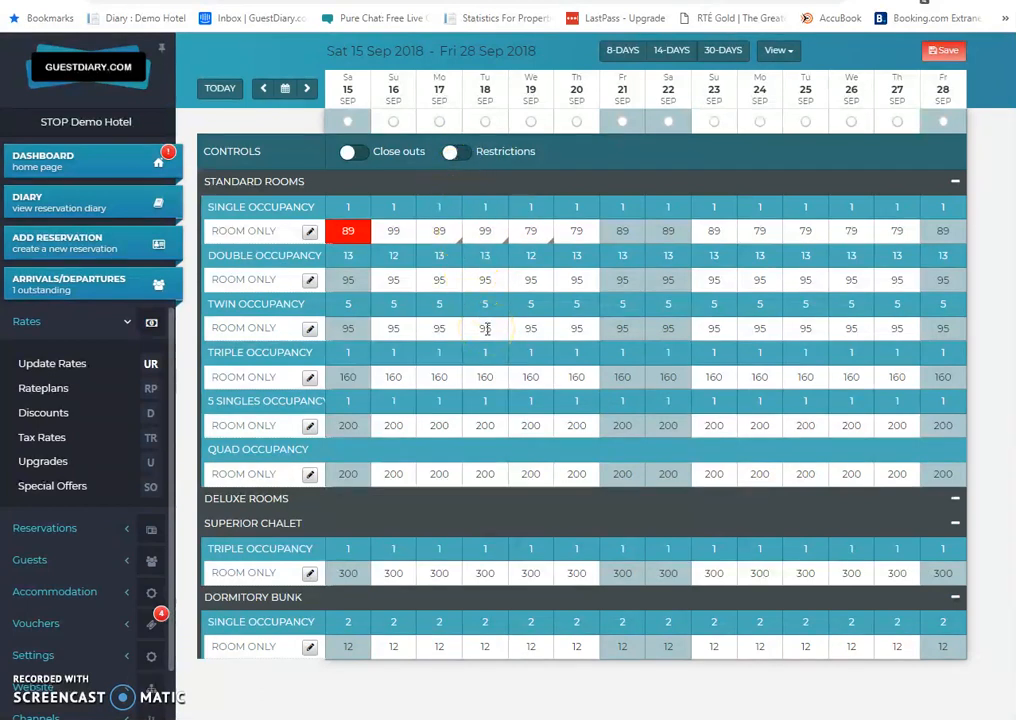
{"action": "mouse_move", "coordinate": [564, 228]}
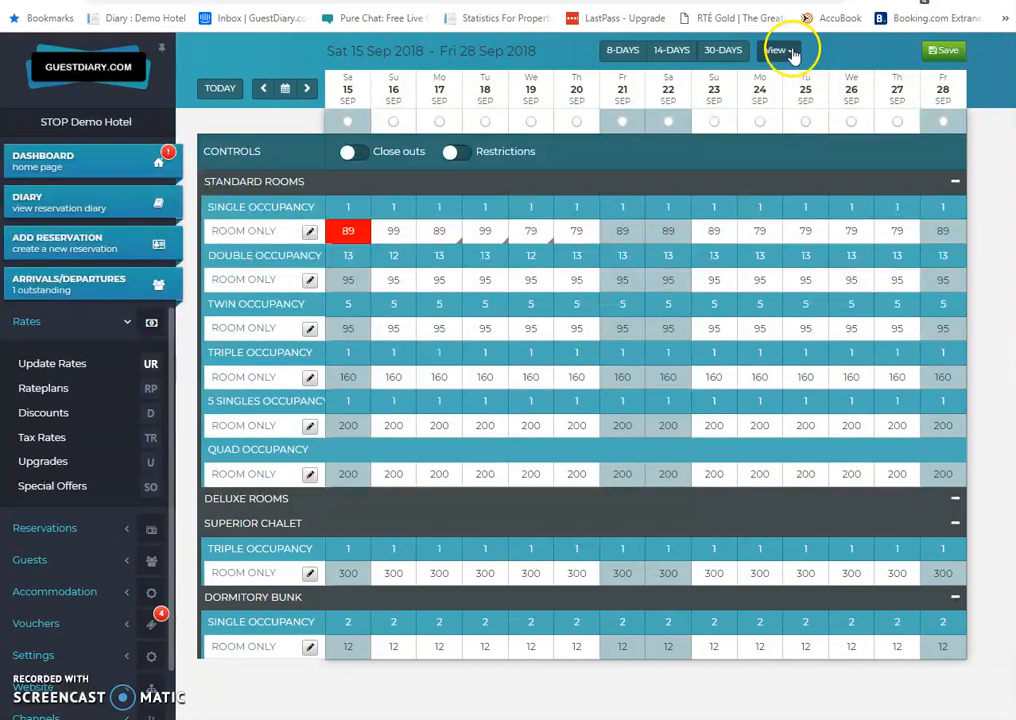
- Expand the View dropdown controlling what the rates grid shows
{"action": "left_click", "coordinate": [774, 50]}
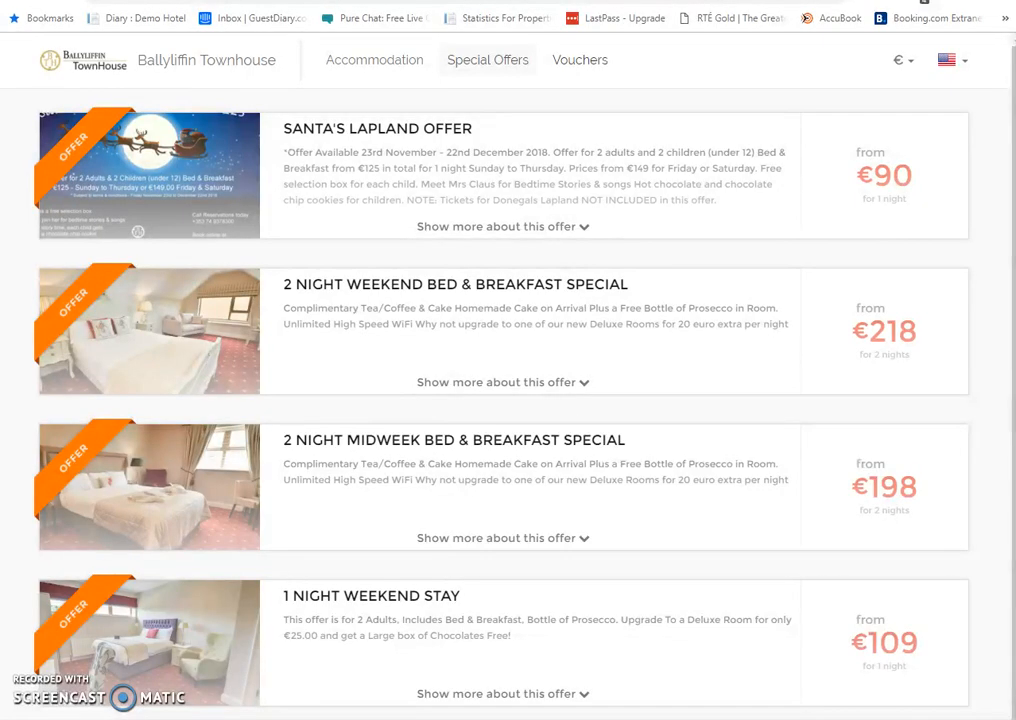
{"action": "mouse_move", "coordinate": [244, 36]}
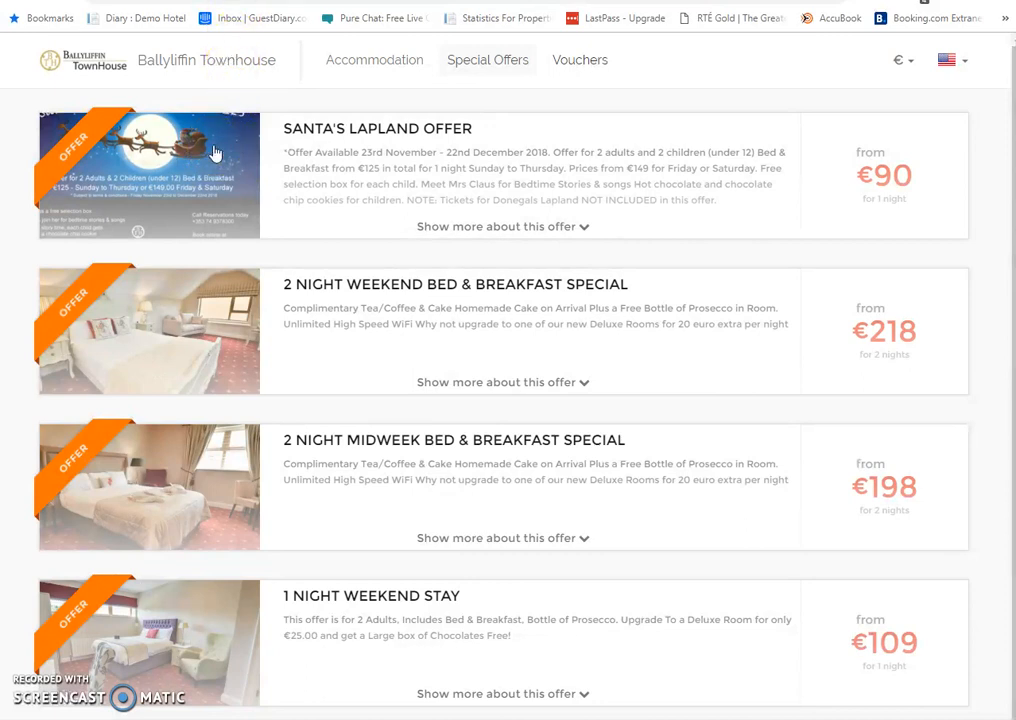
- Browse the Ballyliffin Townhouse vouchers page, then return to the GuestDiary rates grid tab
{"action": "left_click", "coordinate": [580, 60]}
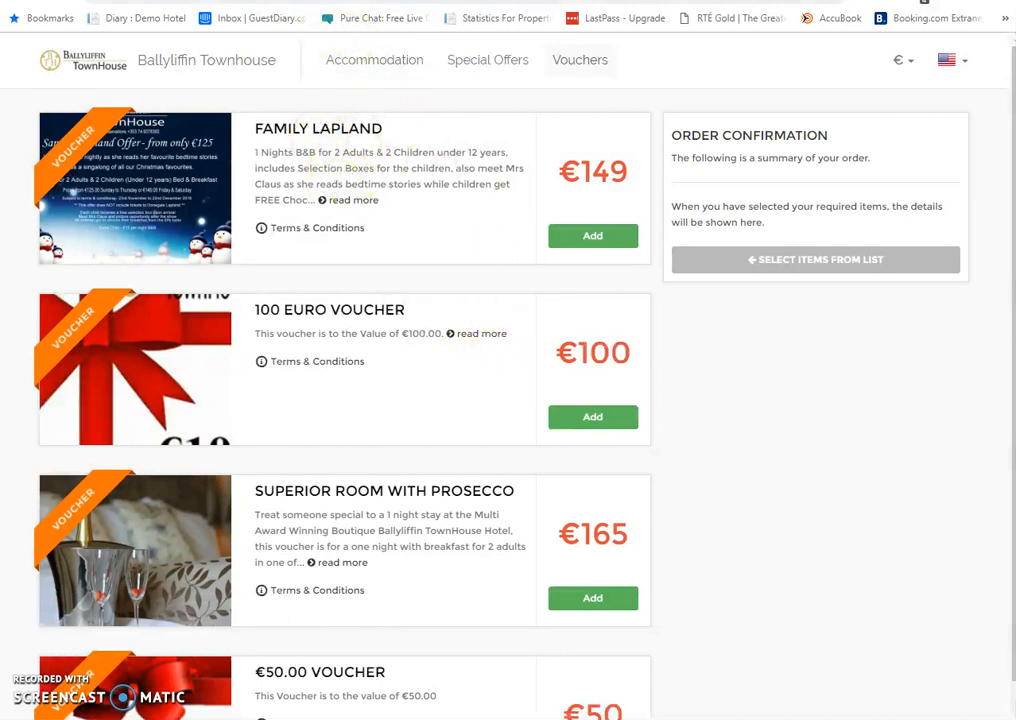
{"action": "left_click", "coordinate": [488, 60]}
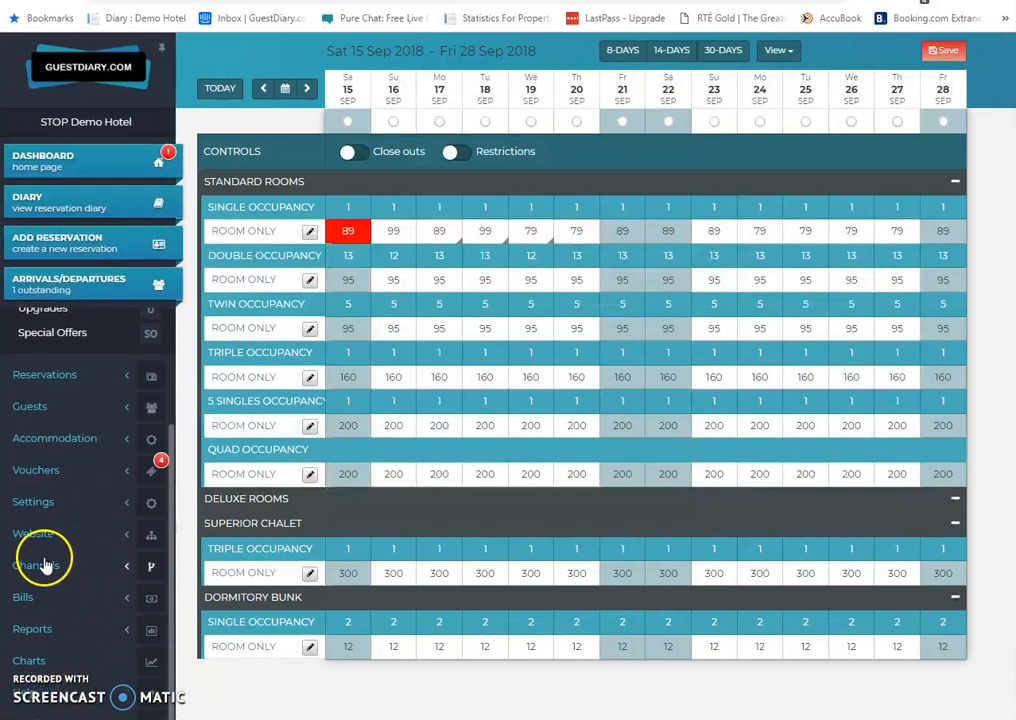
- Show the connected booking channels and view the Booking.com room mapping
{"action": "left_click", "coordinate": [36, 564]}
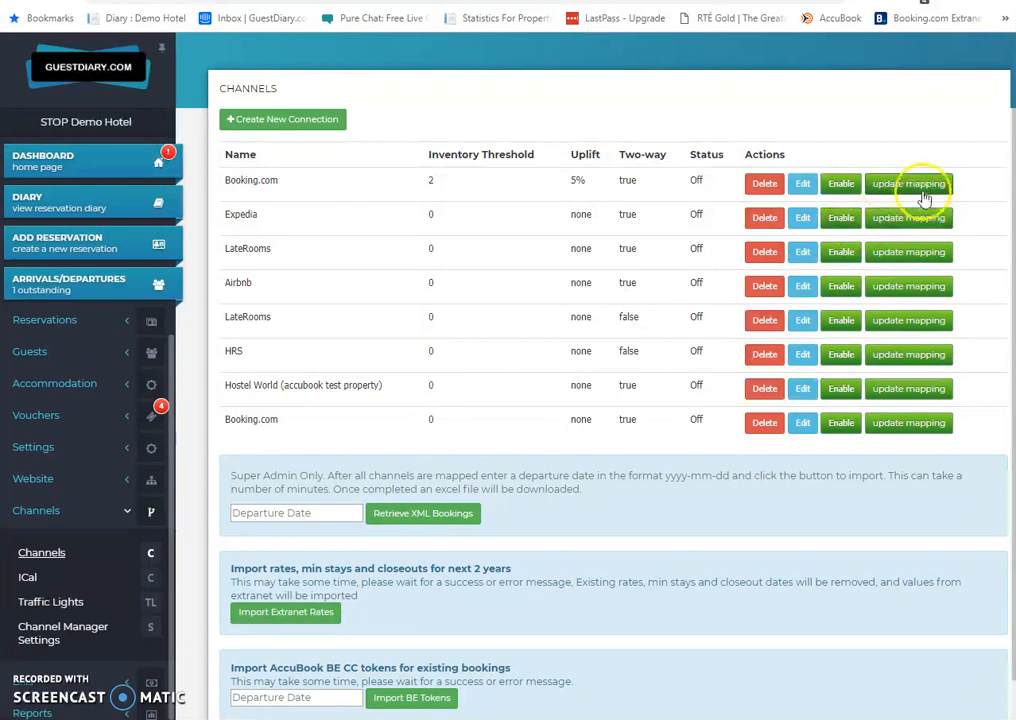
{"action": "left_click", "coordinate": [912, 184]}
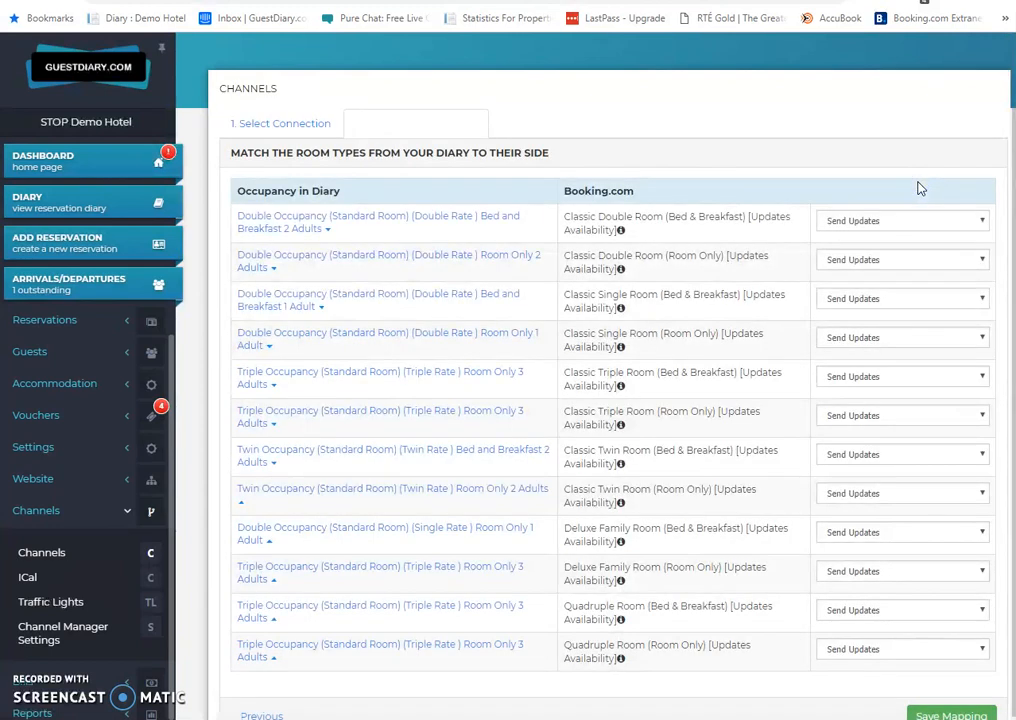
{"action": "mouse_move", "coordinate": [680, 276]}
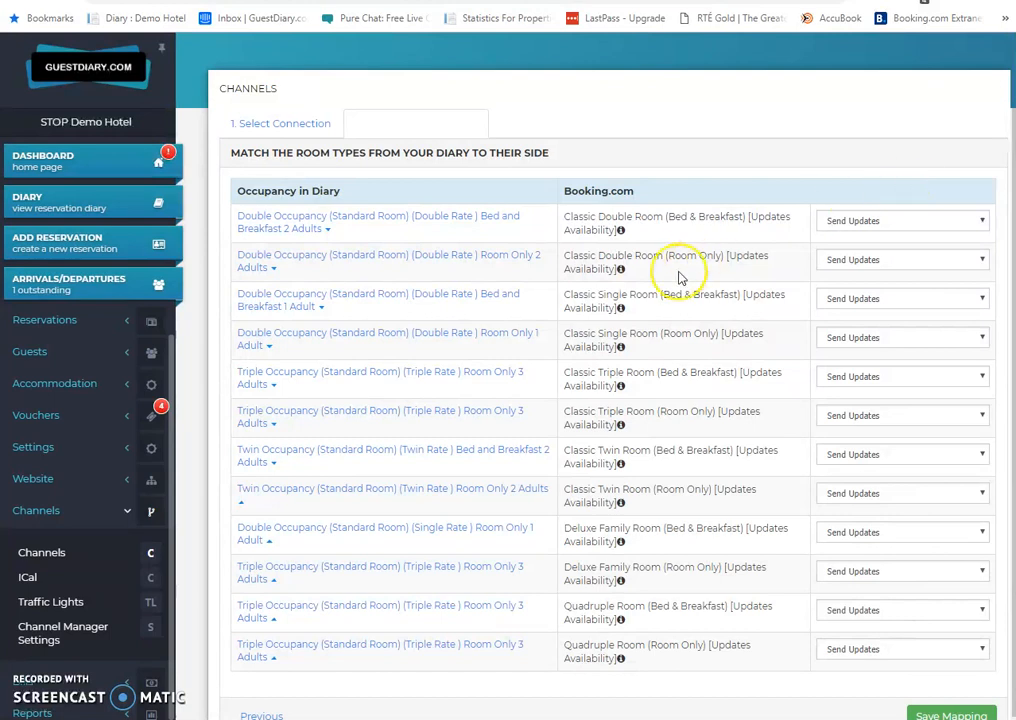
{"action": "mouse_move", "coordinate": [682, 278]}
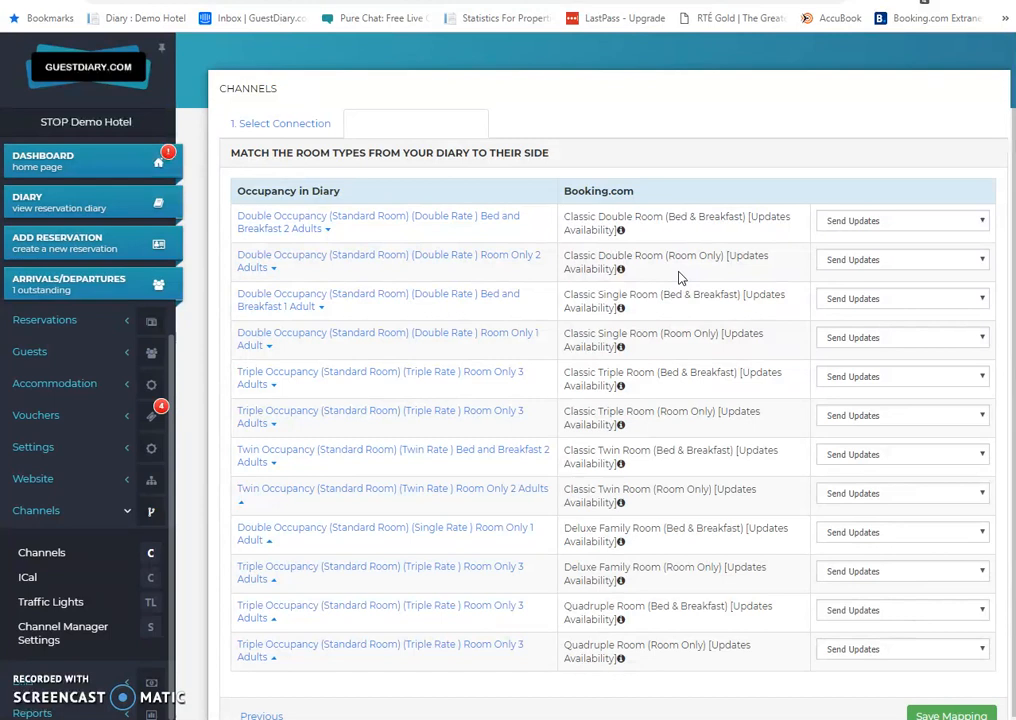
{"action": "mouse_move", "coordinate": [530, 10]}
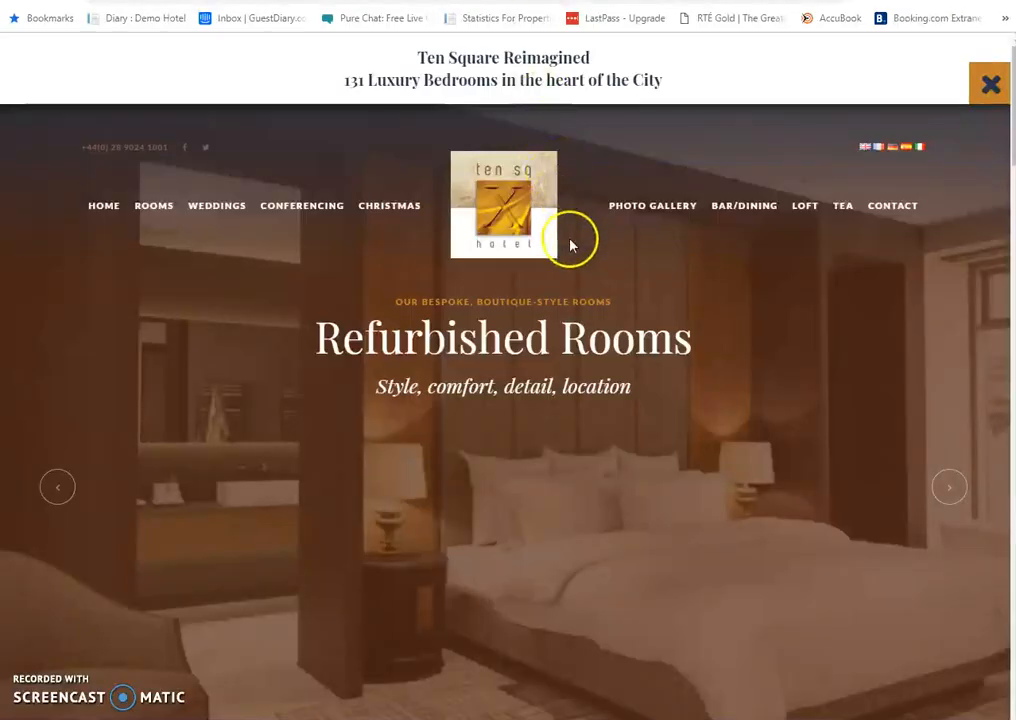
- Scroll the Ten Square homepage down to Explore Our Hotel and back up
{"action": "scroll", "scroll_direction": "down", "scroll_amount": 3}
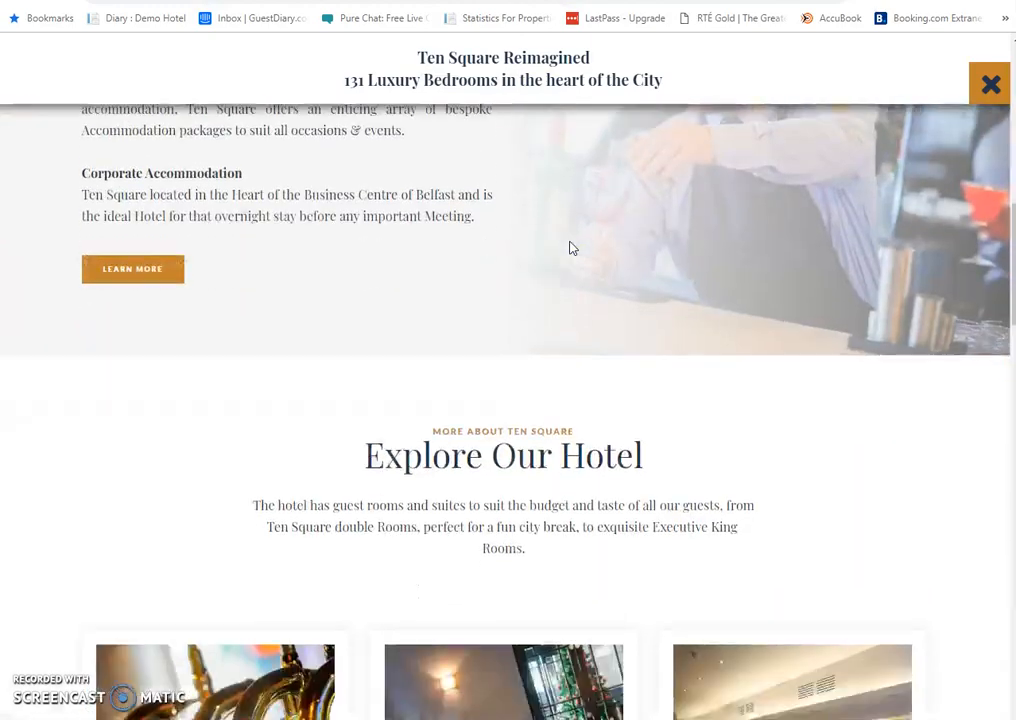
{"action": "scroll", "scroll_direction": "down", "scroll_amount": 3}
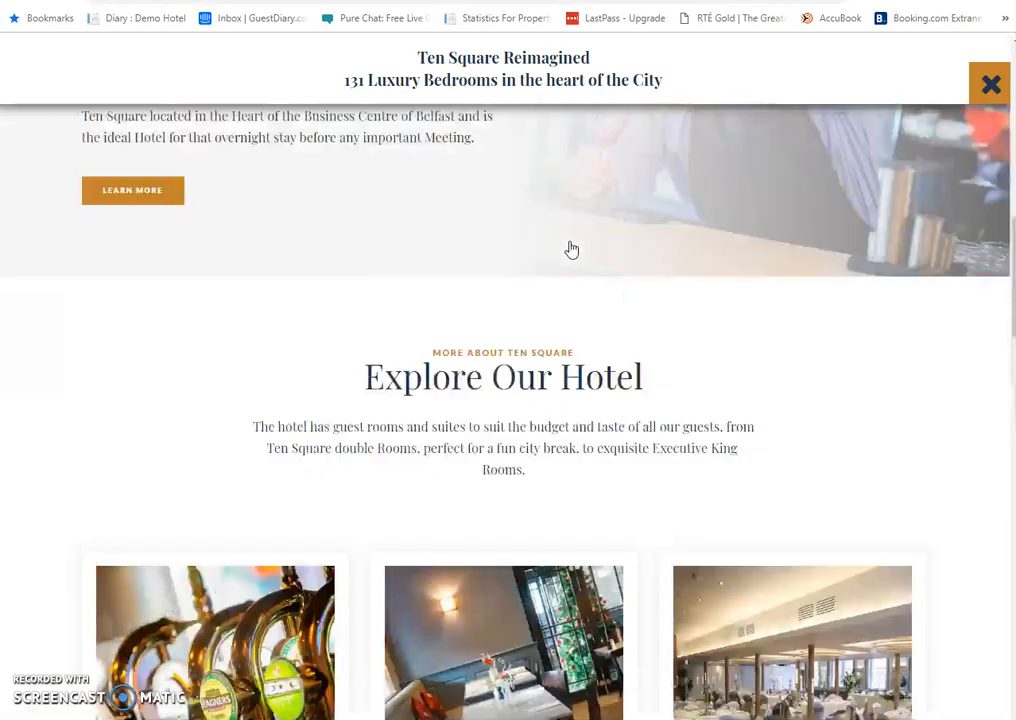
{"action": "scroll", "scroll_direction": "up", "scroll_amount": 3}
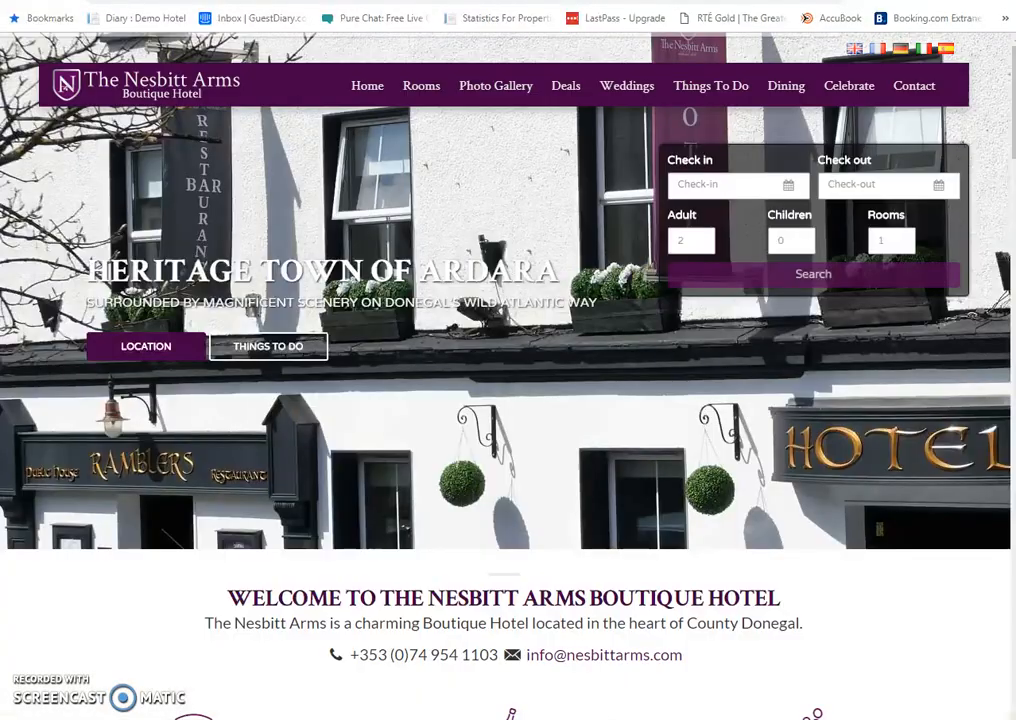
- Scroll the Nesbitt Arms homepage through weddings, Donegal attractions and dining
{"action": "scroll", "scroll_direction": "down", "scroll_amount": 3}
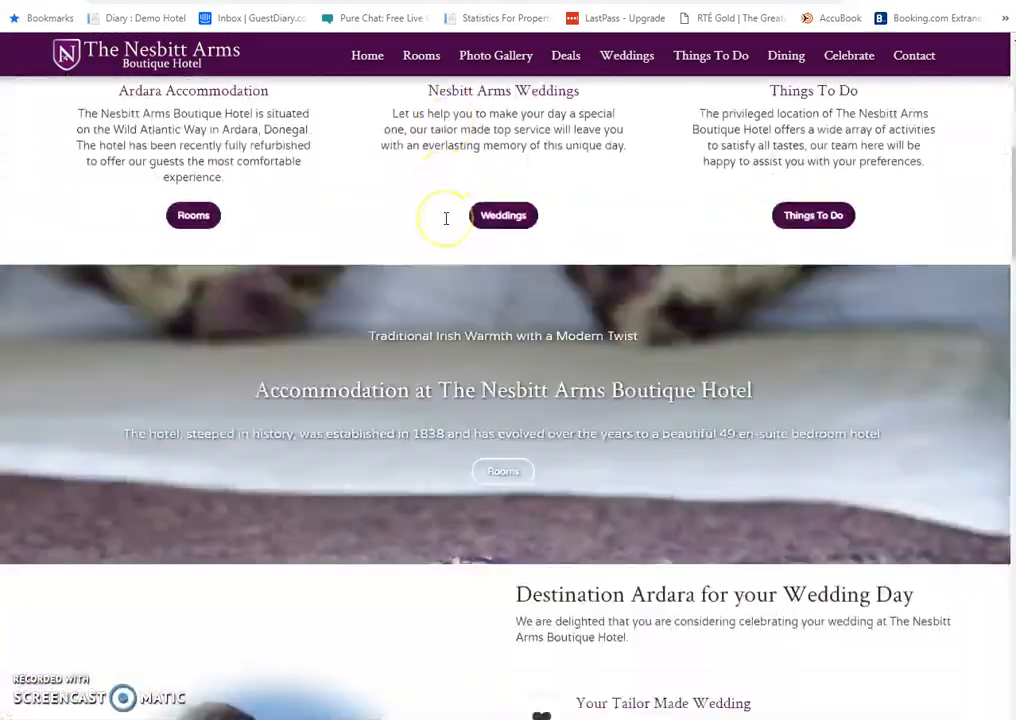
{"action": "scroll", "scroll_direction": "down", "scroll_amount": 3}
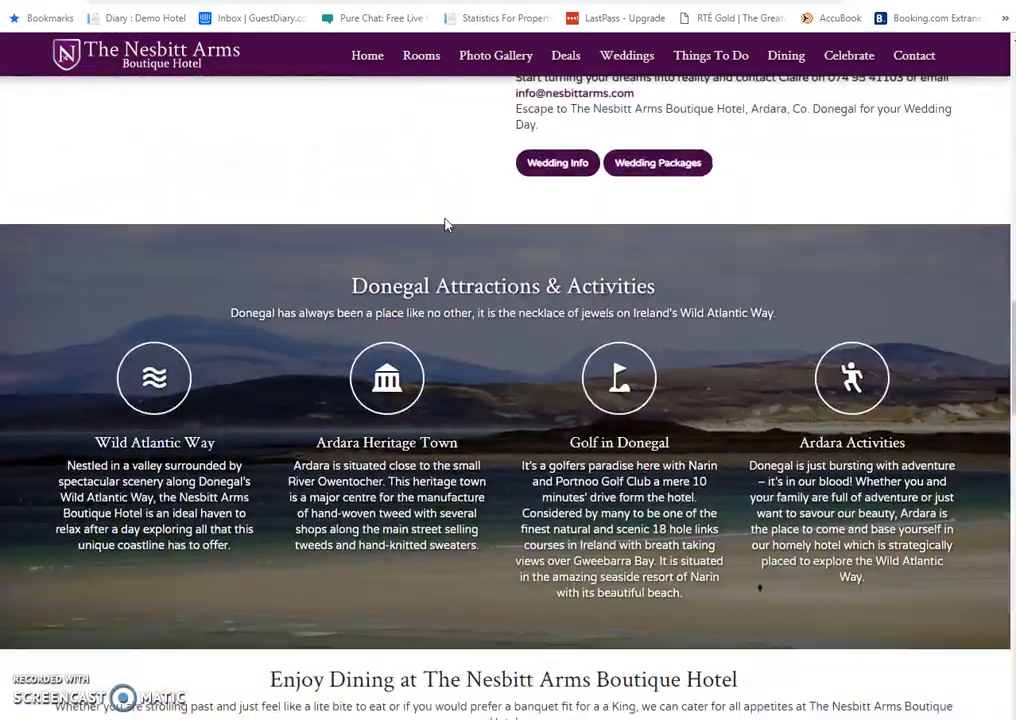
{"action": "scroll", "scroll_direction": "down", "scroll_amount": 3}
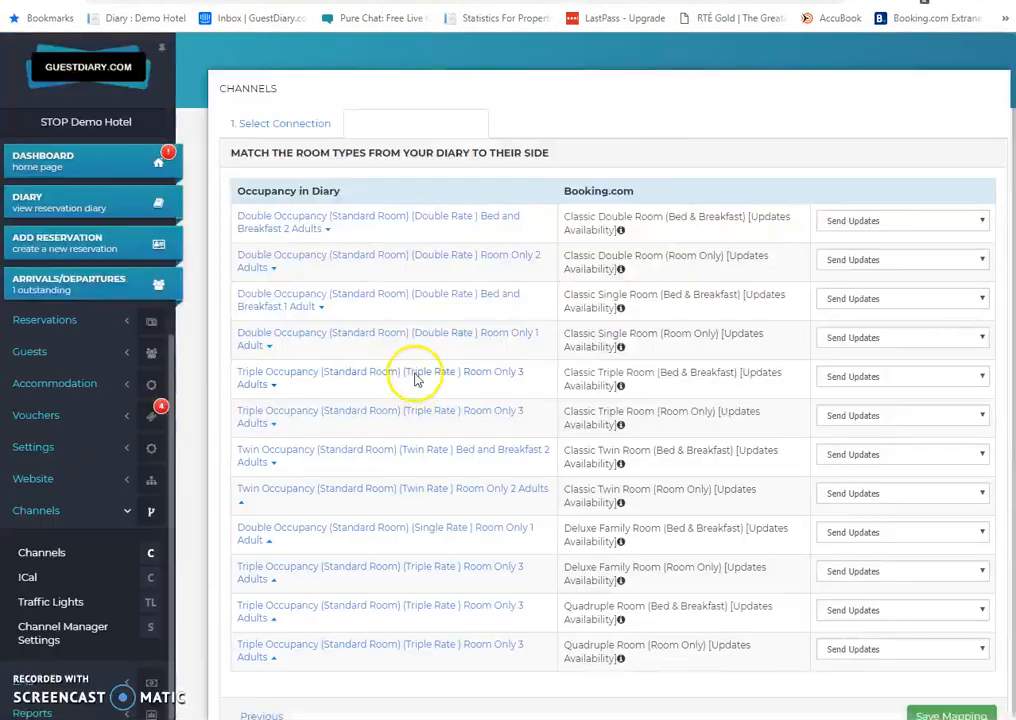
{"action": "mouse_move", "coordinate": [336, 492]}
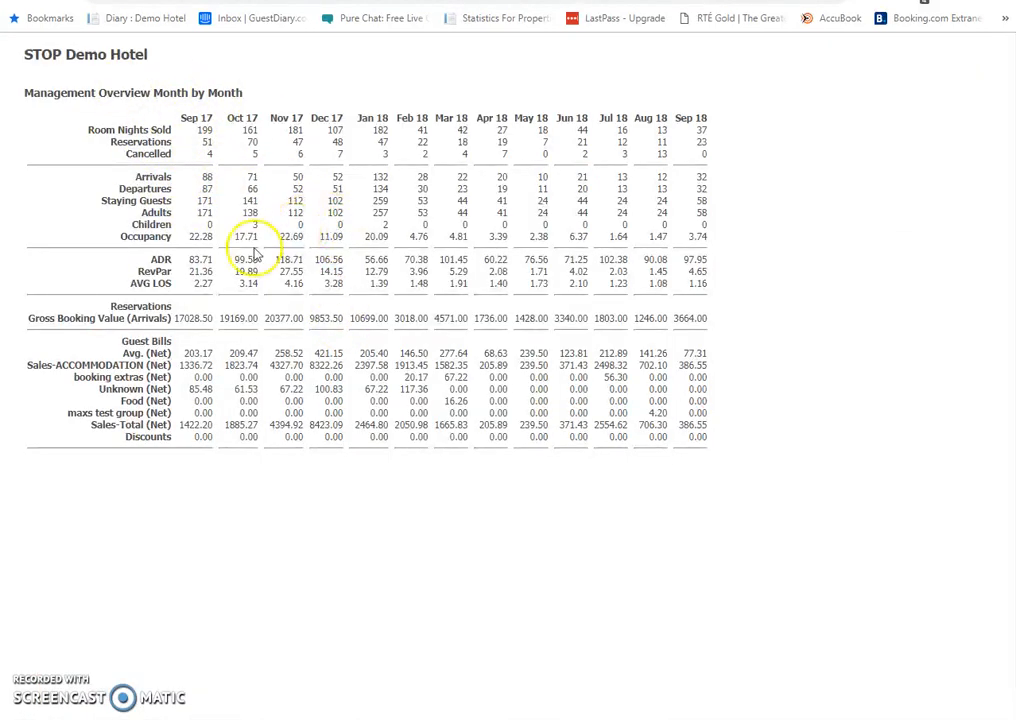
{"action": "mouse_move", "coordinate": [170, 284]}
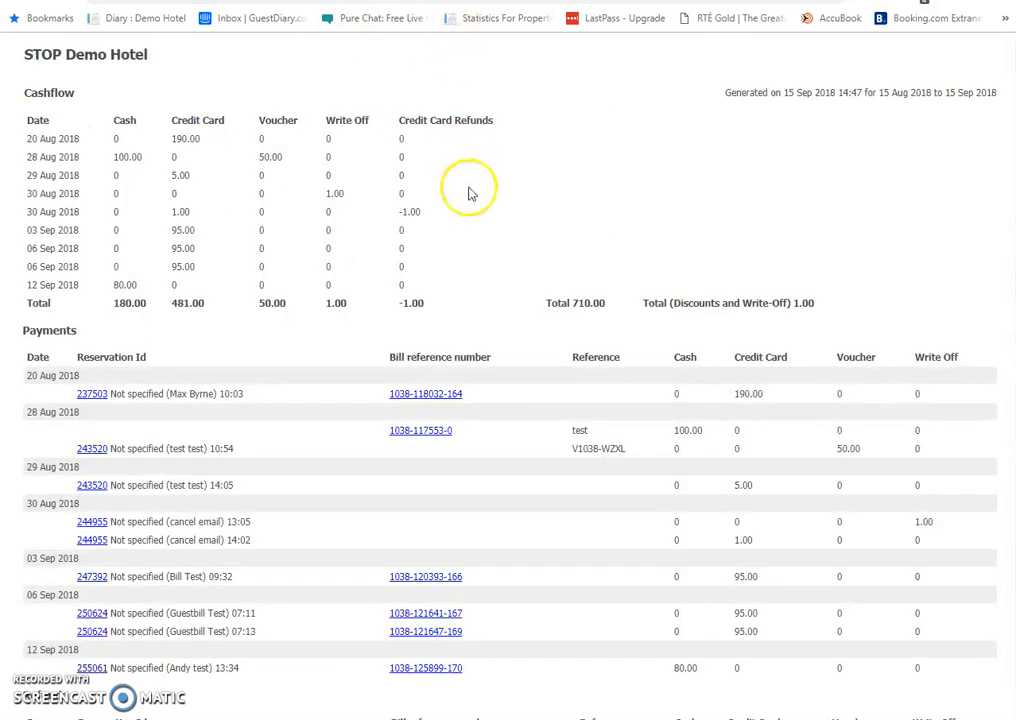
{"action": "mouse_move", "coordinate": [538, 248]}
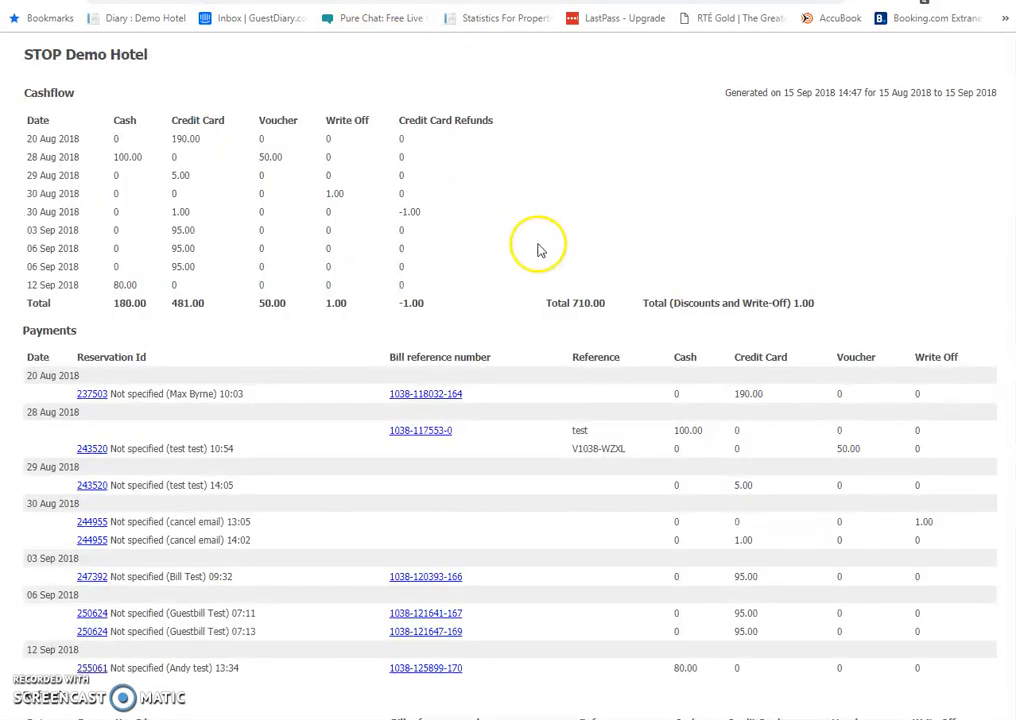
{"action": "mouse_move", "coordinate": [528, 236]}
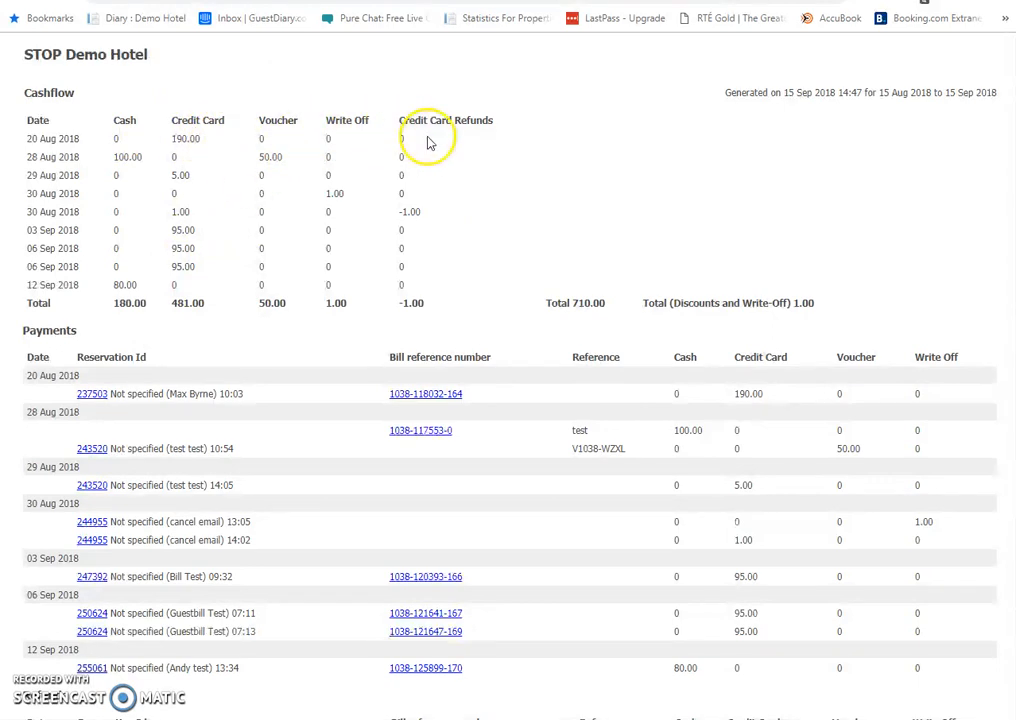
{"action": "mouse_move", "coordinate": [204, 394]}
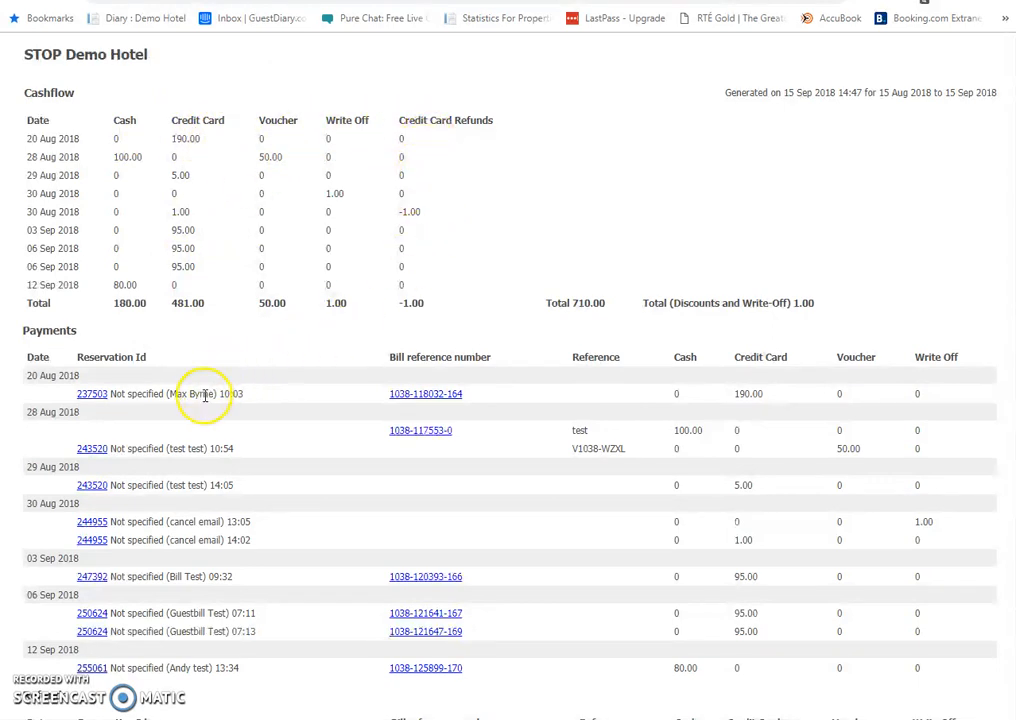
{"action": "mouse_move", "coordinate": [240, 418]}
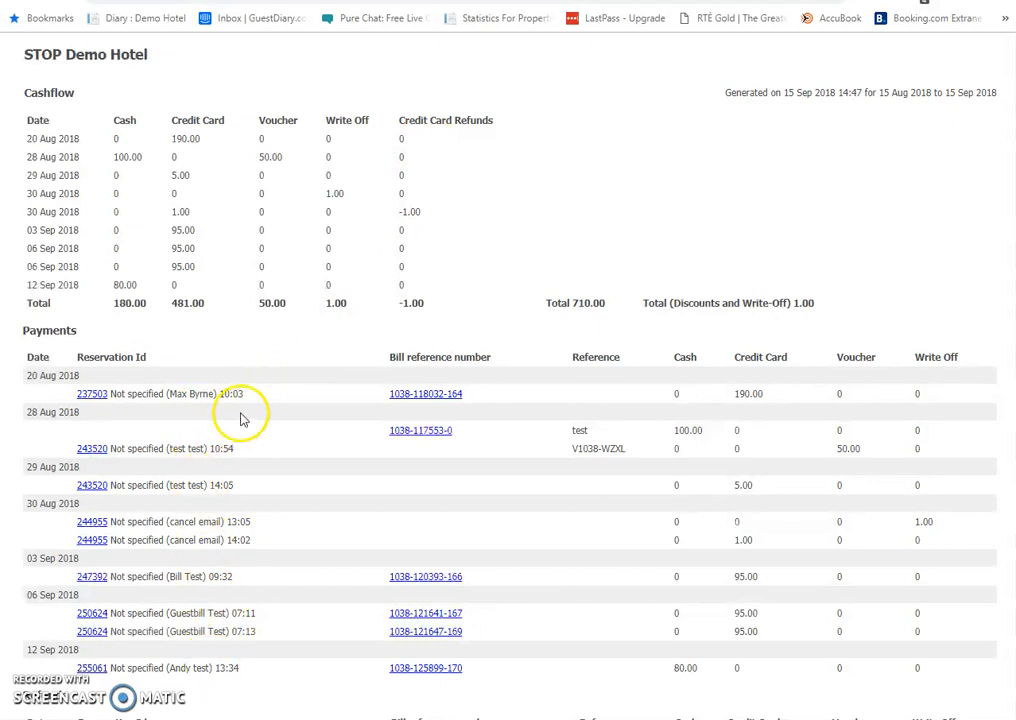
{"action": "mouse_move", "coordinate": [462, 108]}
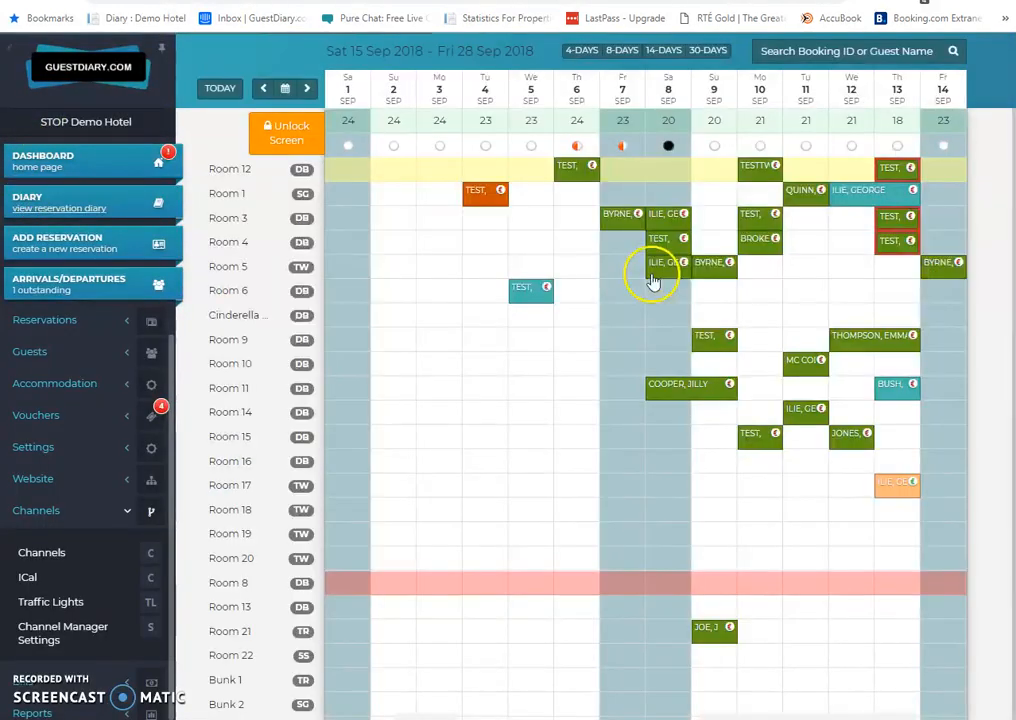
{"action": "mouse_move", "coordinate": [500, 422]}
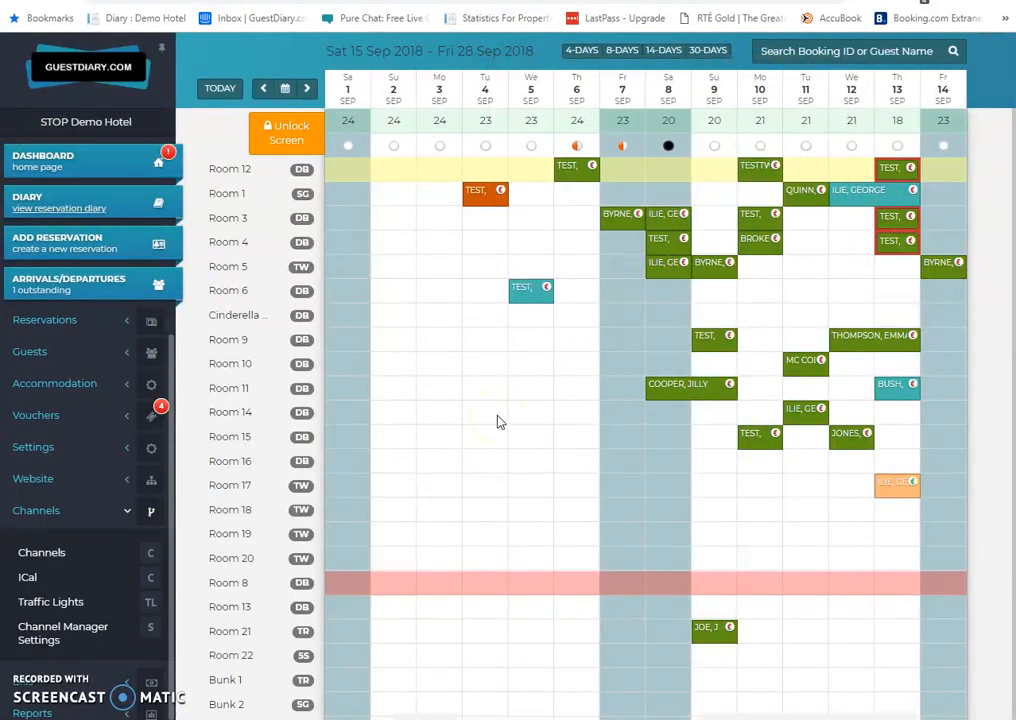